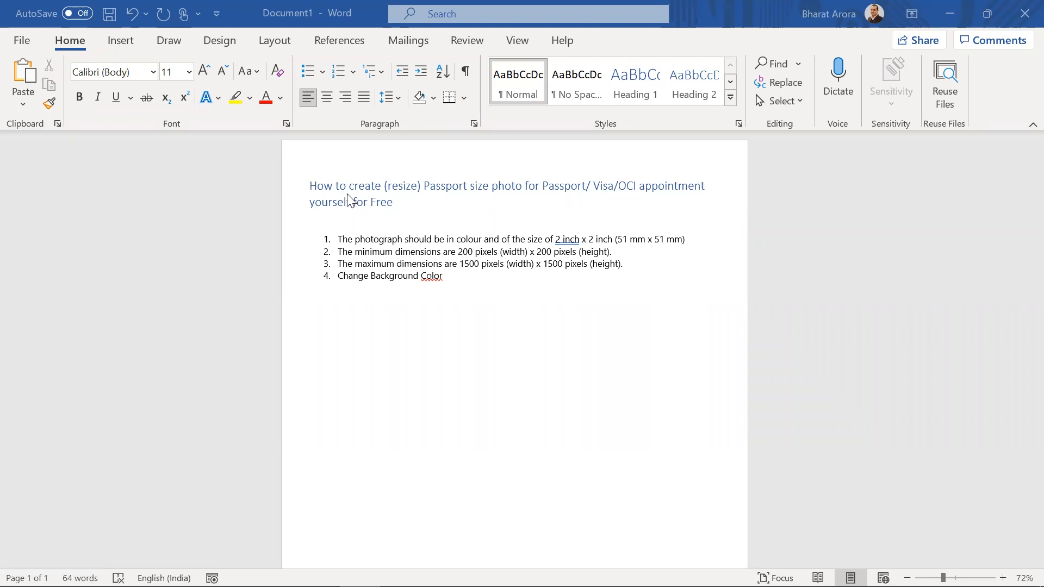
mouse_move(483, 265)
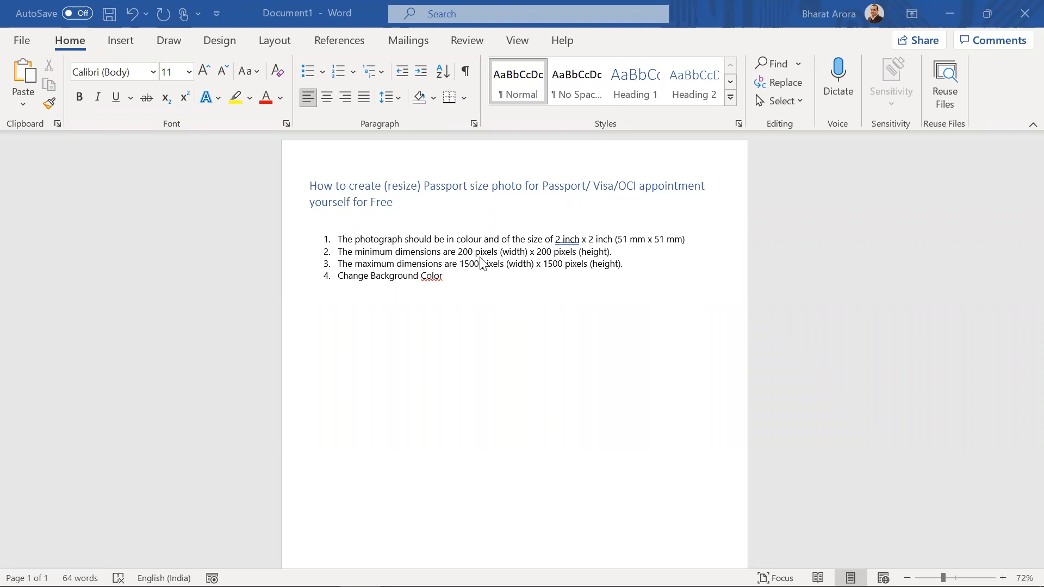
mouse_move(550, 249)
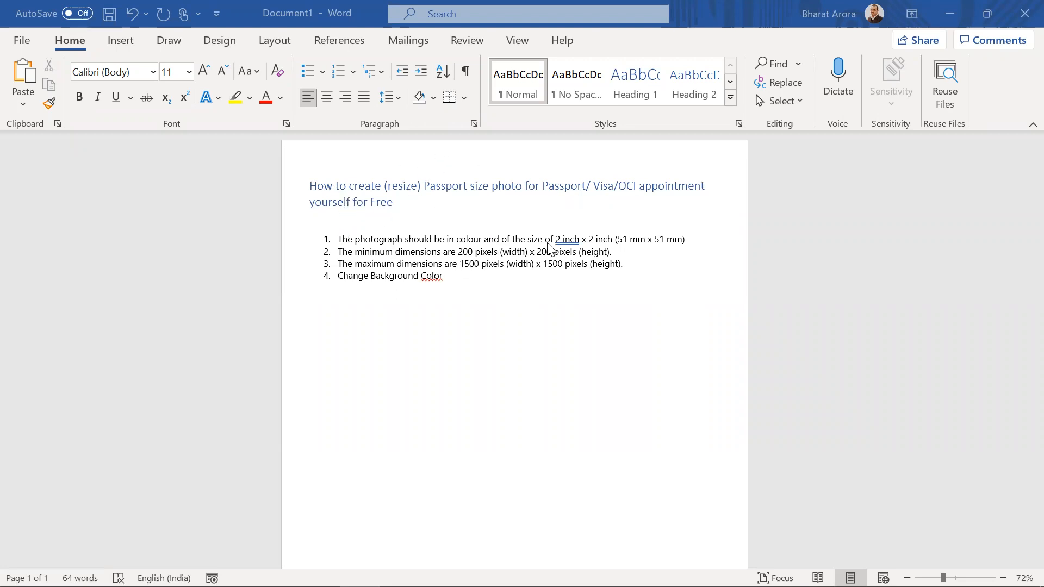
mouse_move(559, 236)
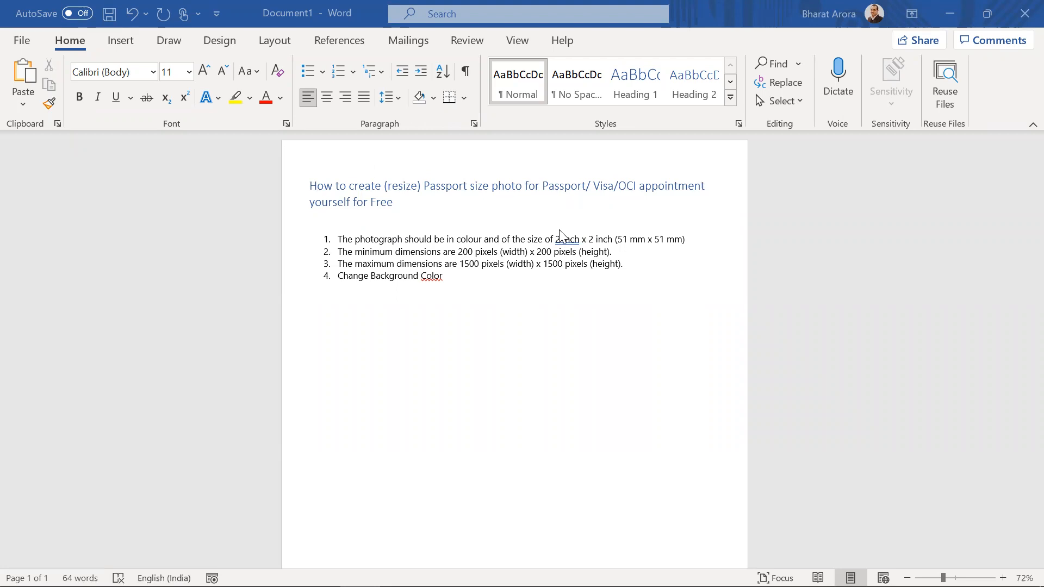
mouse_move(571, 218)
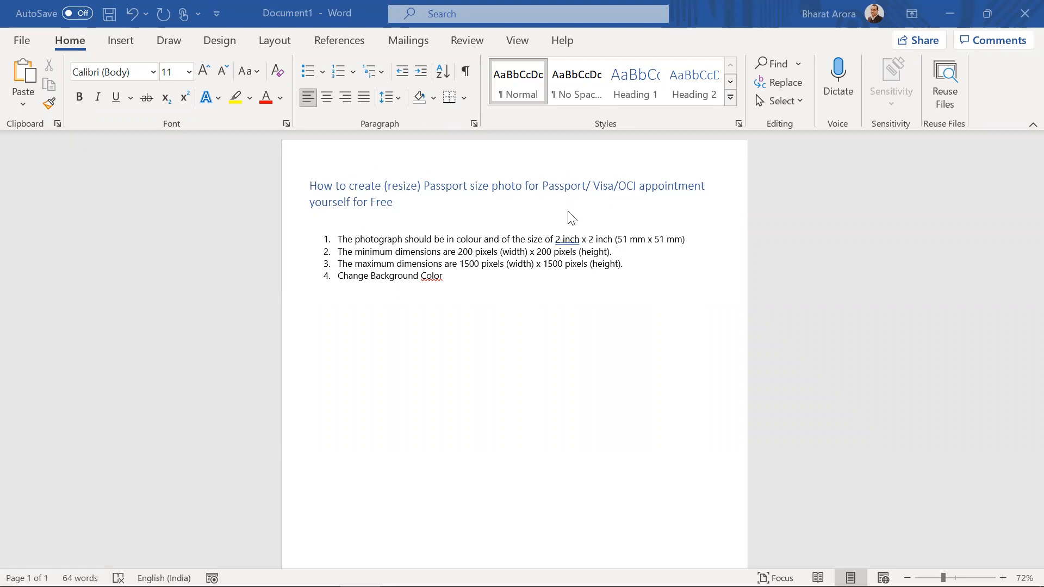
mouse_move(599, 200)
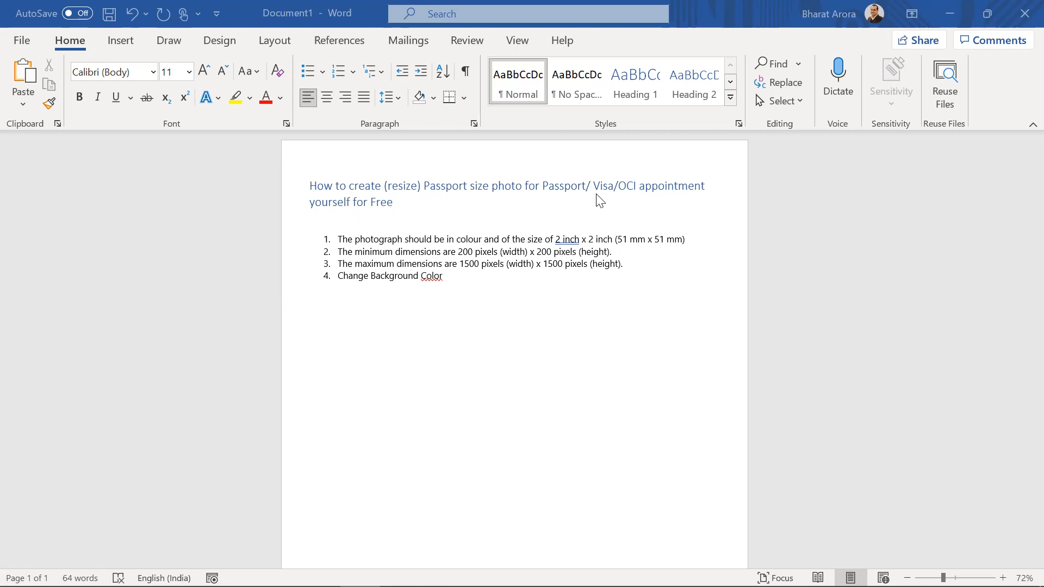
mouse_move(316, 231)
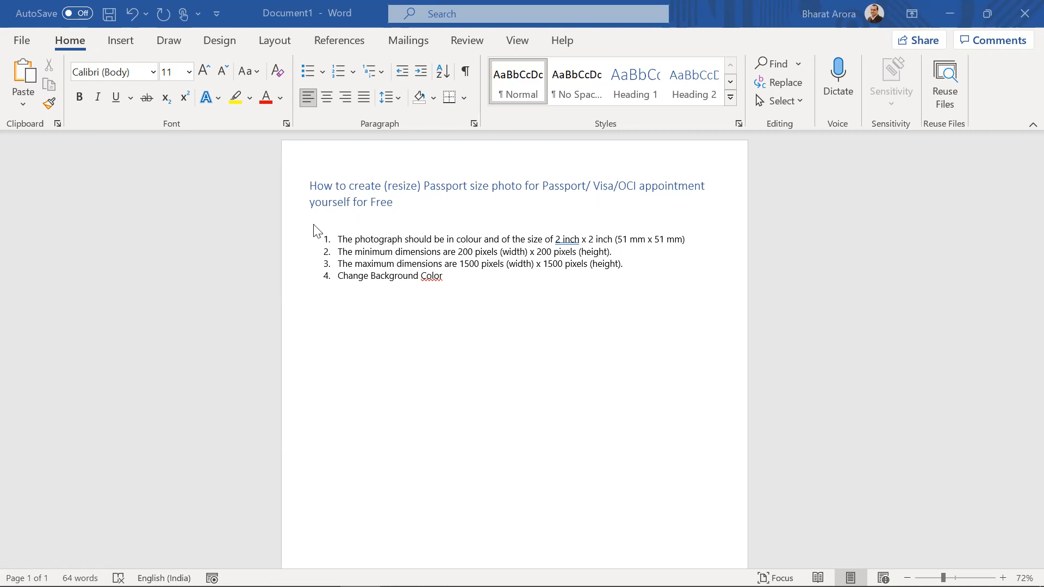
mouse_move(370, 254)
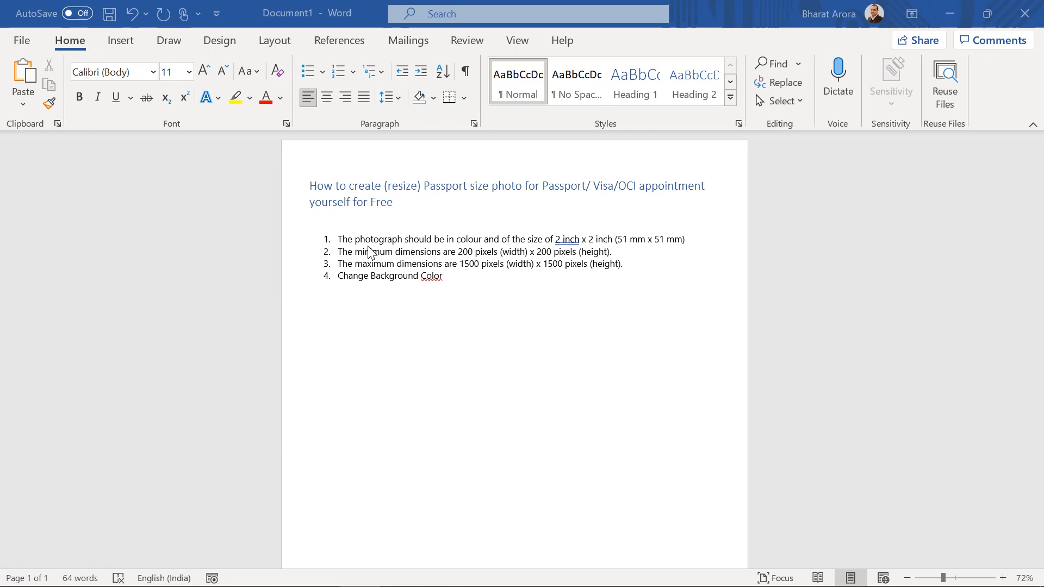
mouse_move(377, 242)
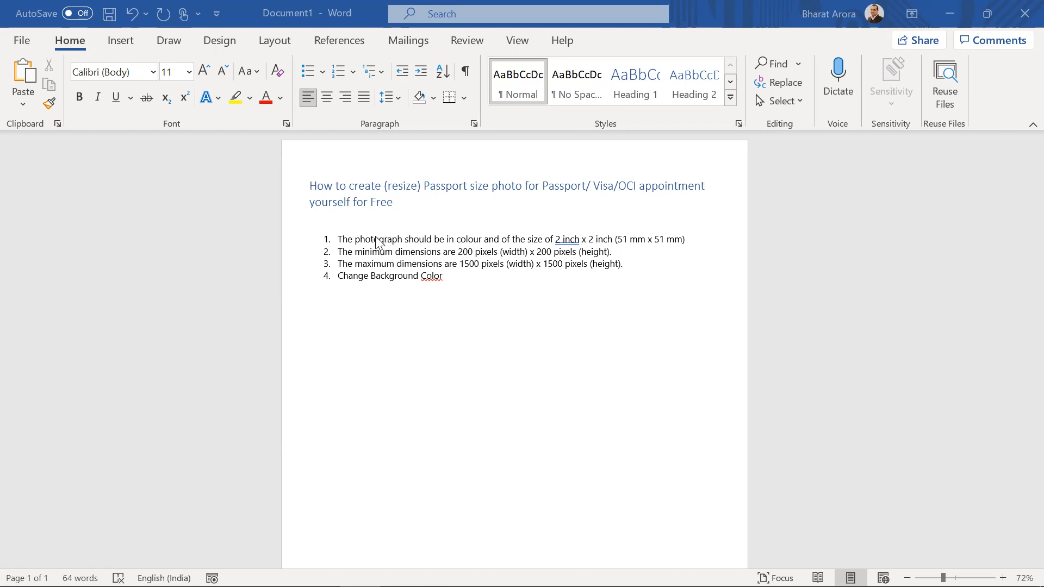
mouse_move(590, 218)
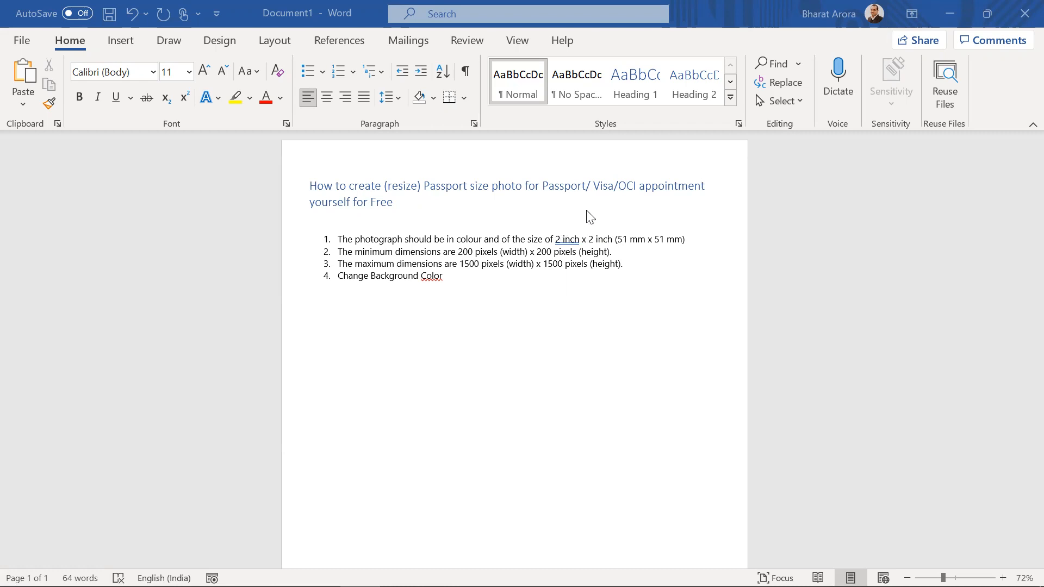
mouse_move(594, 213)
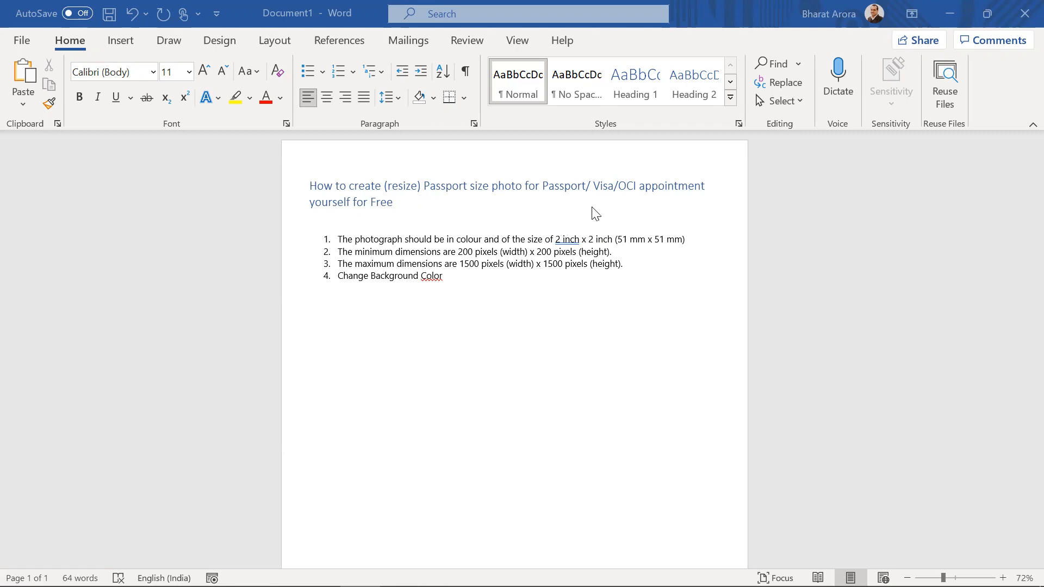
mouse_move(565, 226)
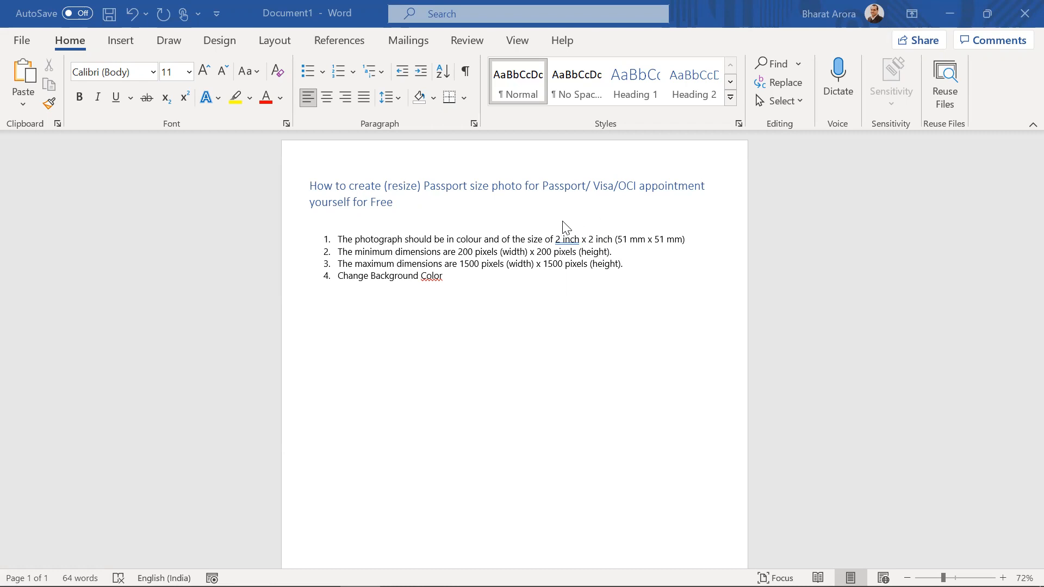
mouse_move(615, 183)
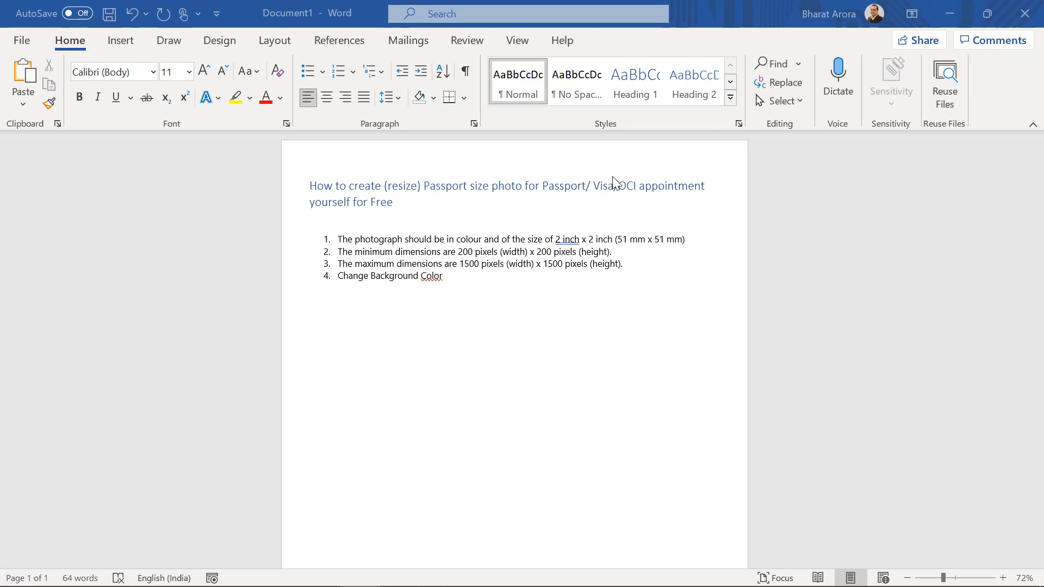
mouse_move(630, 255)
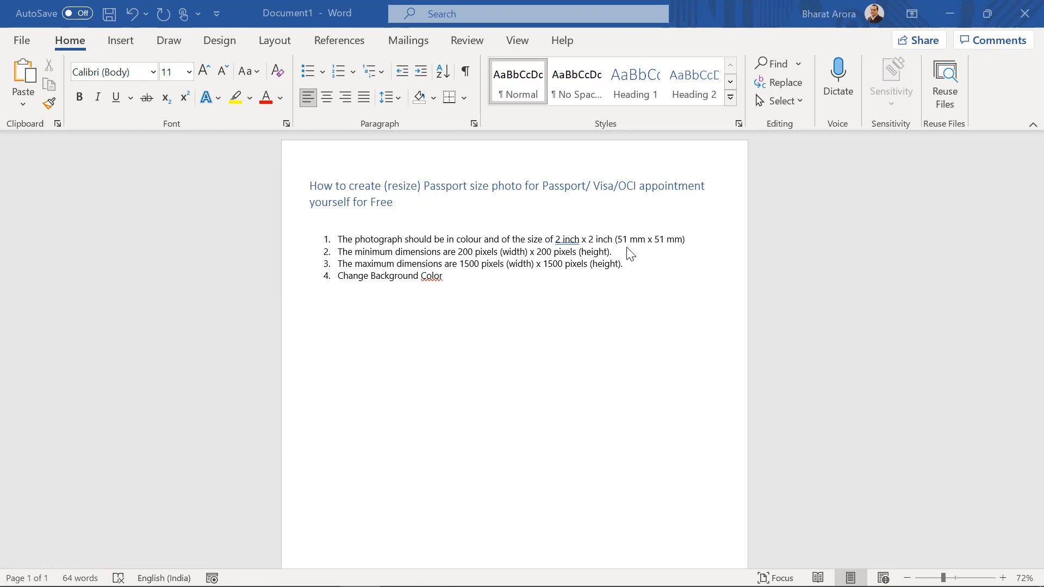
mouse_move(404, 245)
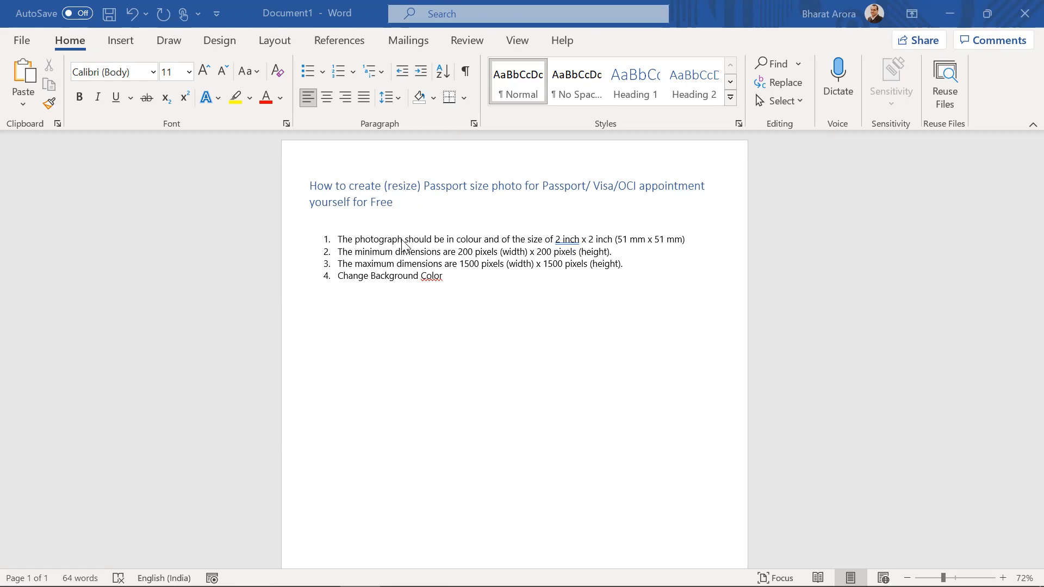
mouse_move(585, 251)
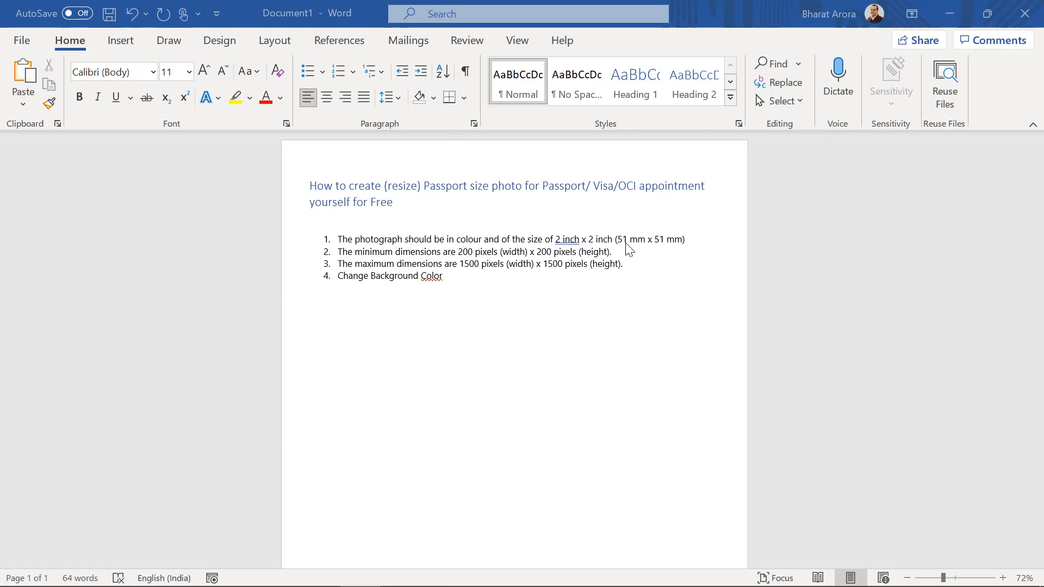
mouse_move(425, 262)
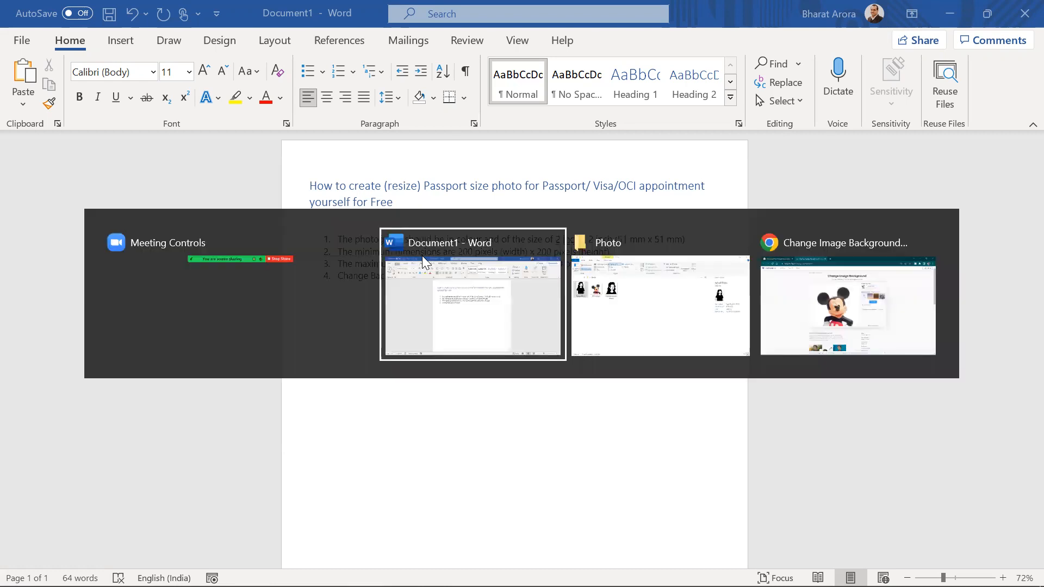
- Return to Word and select the cartoon portrait pasted below the requirements list
click(660, 303)
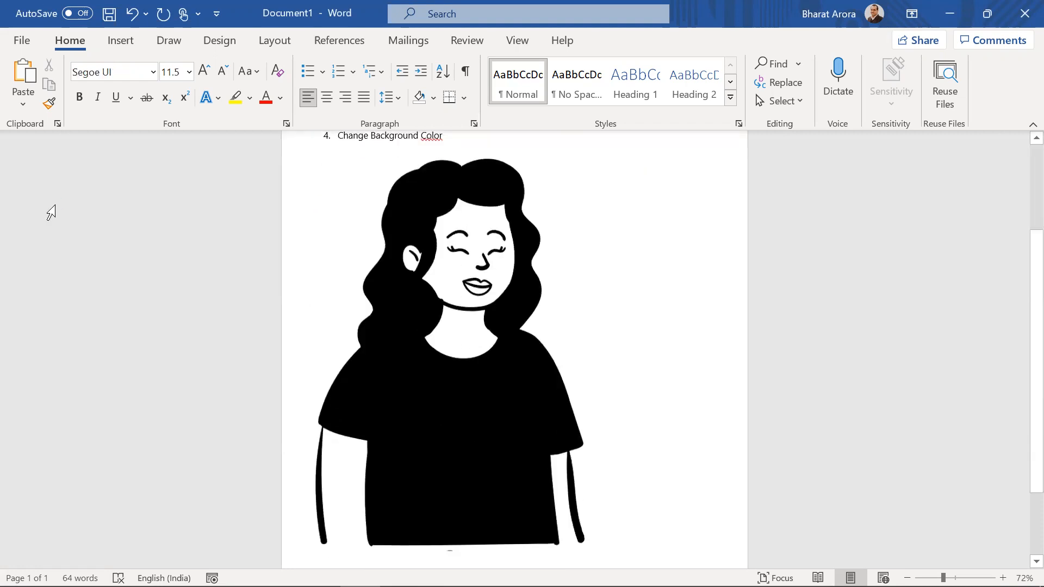
click(414, 343)
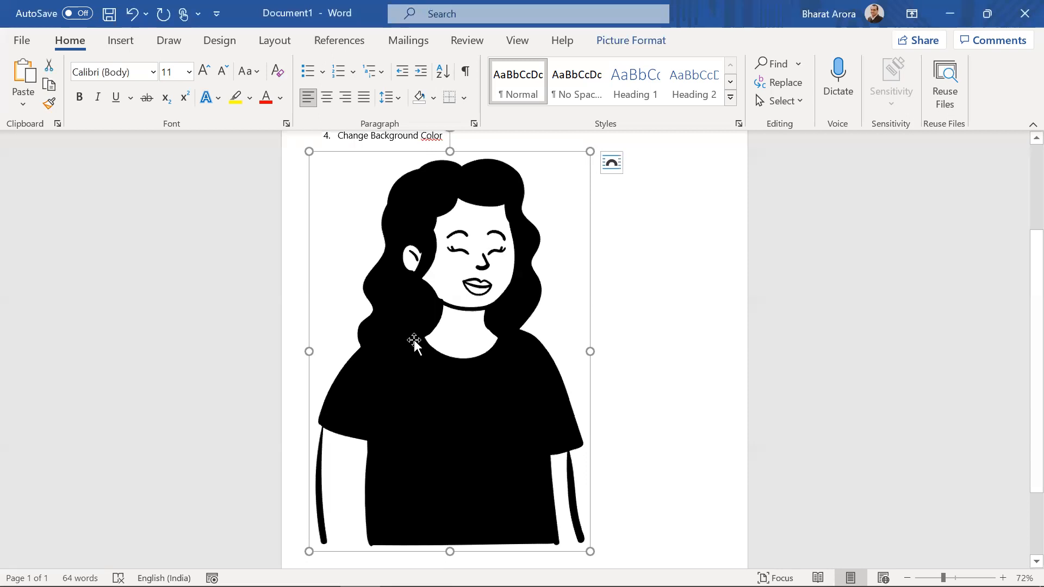
mouse_move(418, 313)
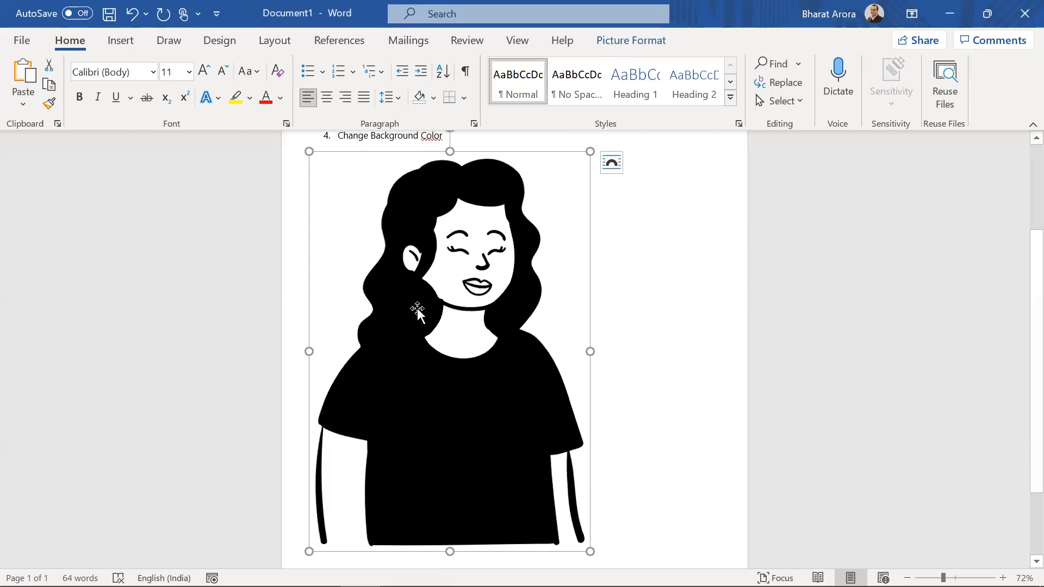
mouse_move(546, 179)
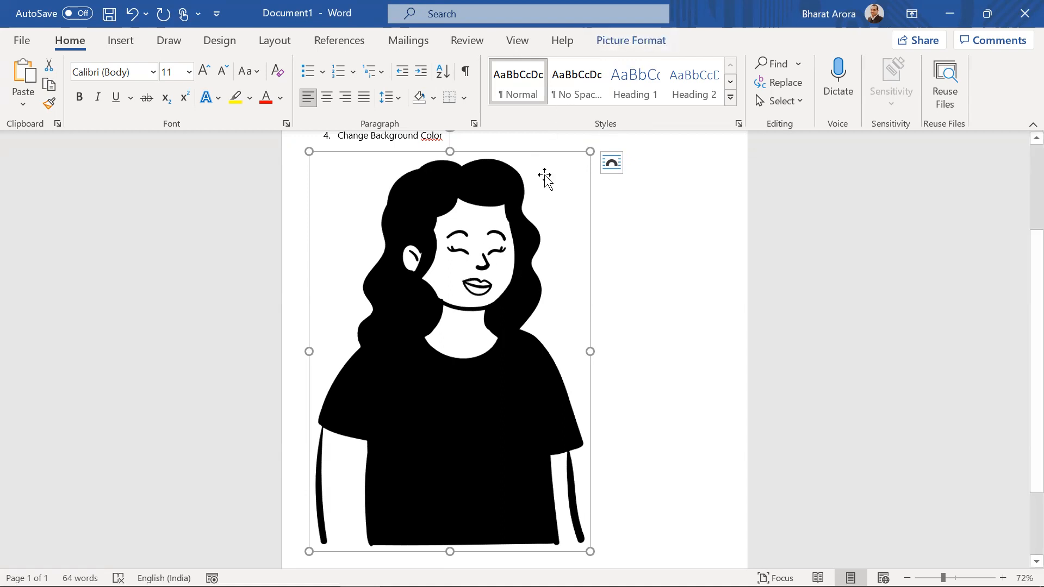
mouse_move(532, 353)
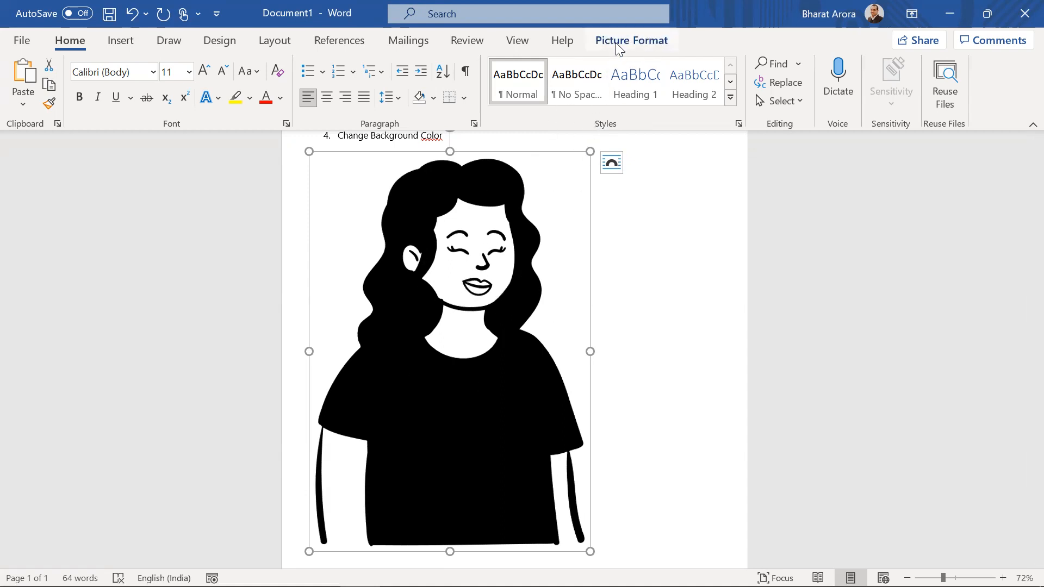
- Crop the portrait to head and shoulders, about 10.33 cm by 9.96 cm
click(630, 40)
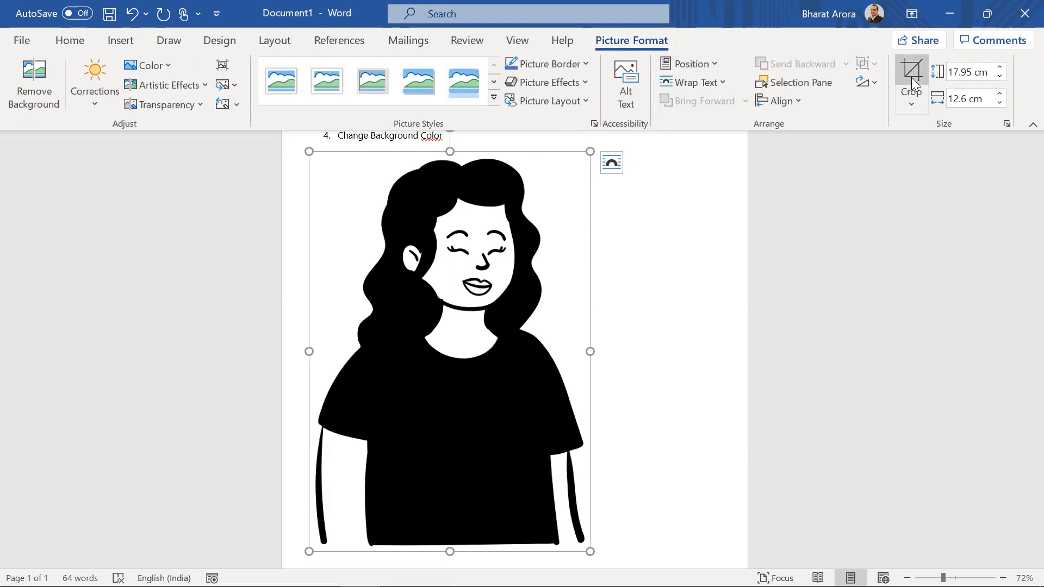
click(911, 72)
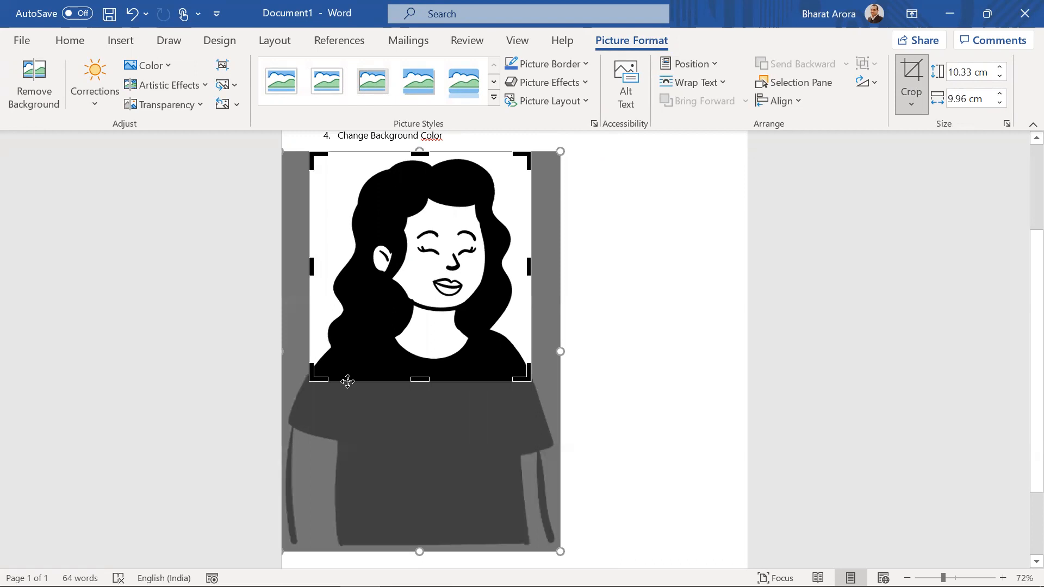
mouse_move(635, 344)
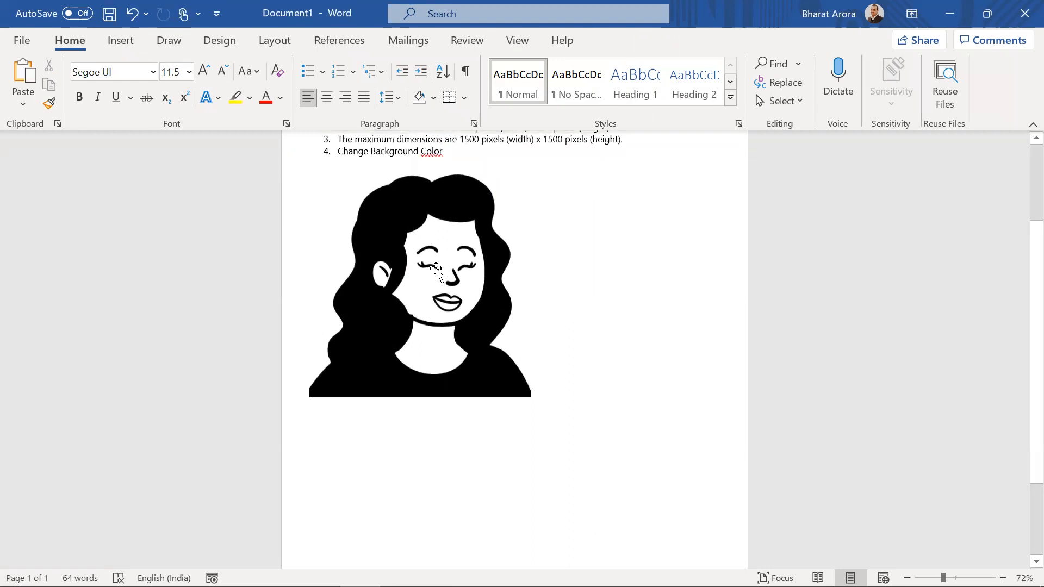
click(438, 273)
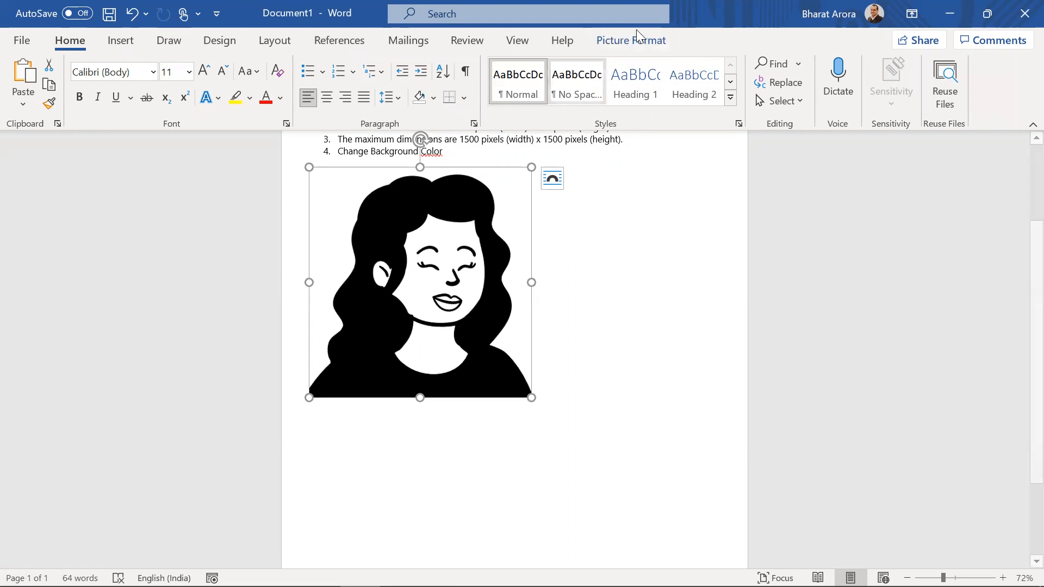
click(630, 40)
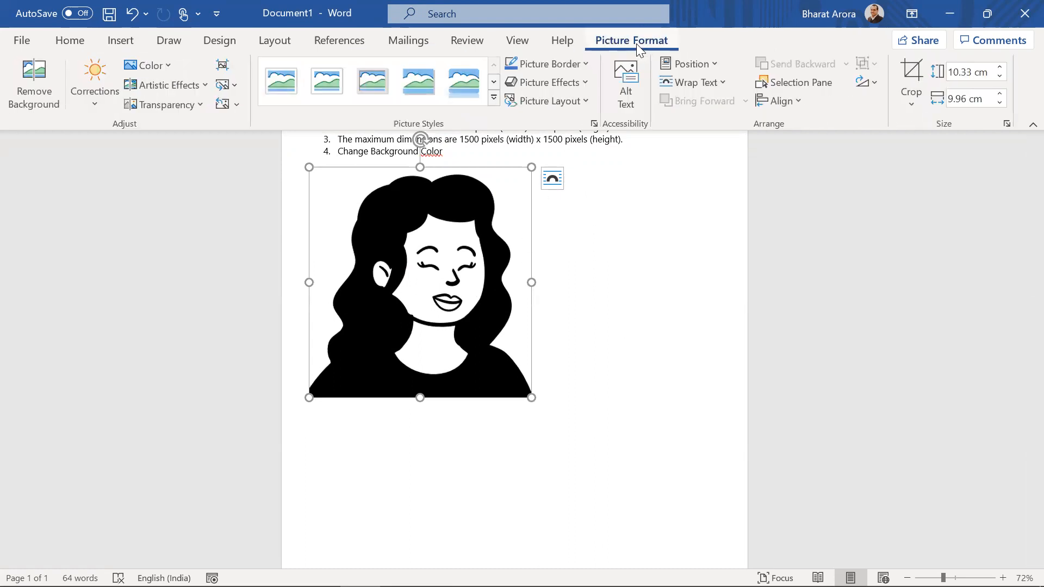
scroll(up, 3)
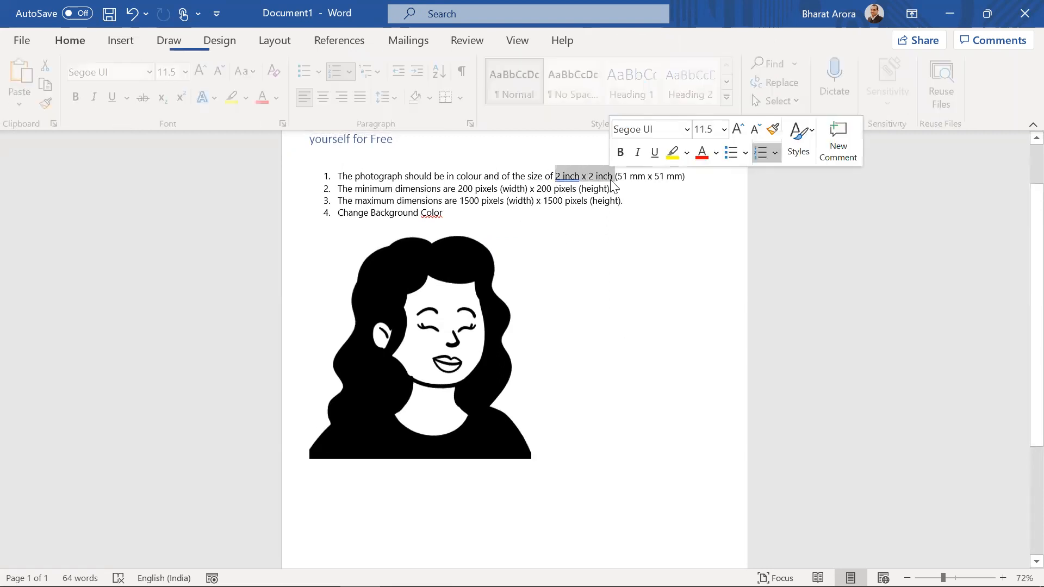
click(419, 345)
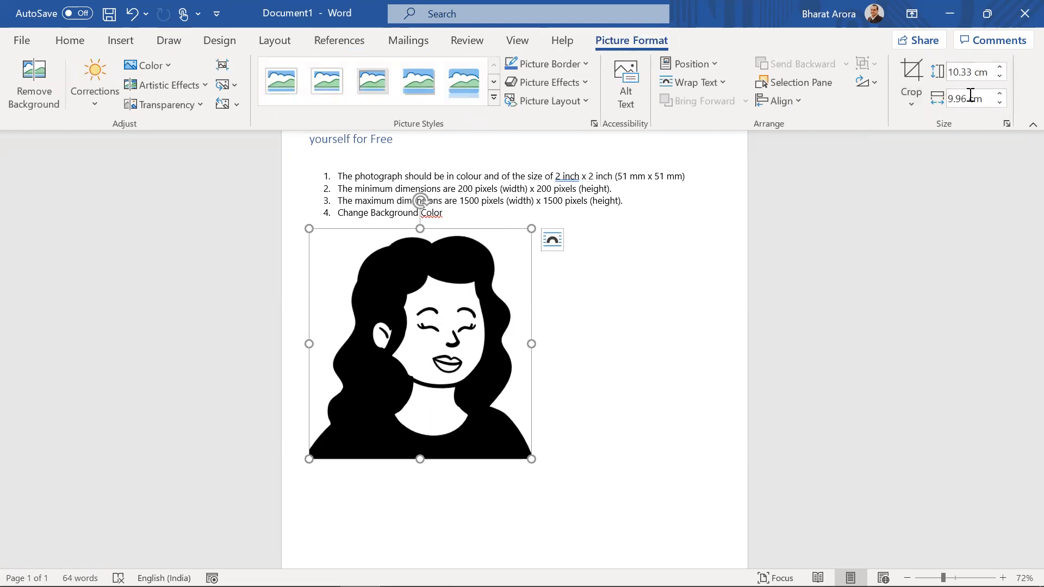
triple_click(969, 72)
text(5.08)
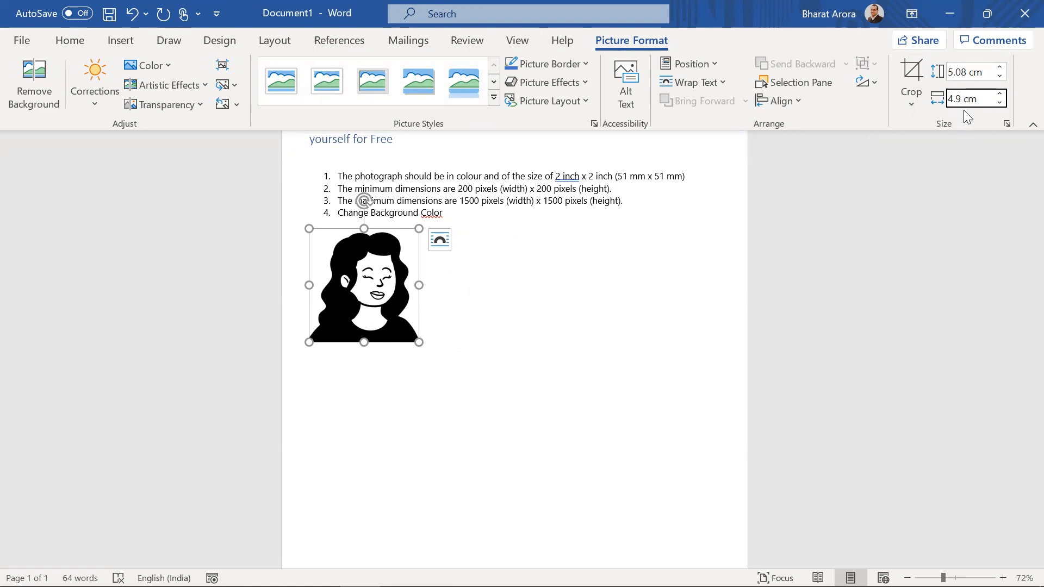
mouse_move(974, 72)
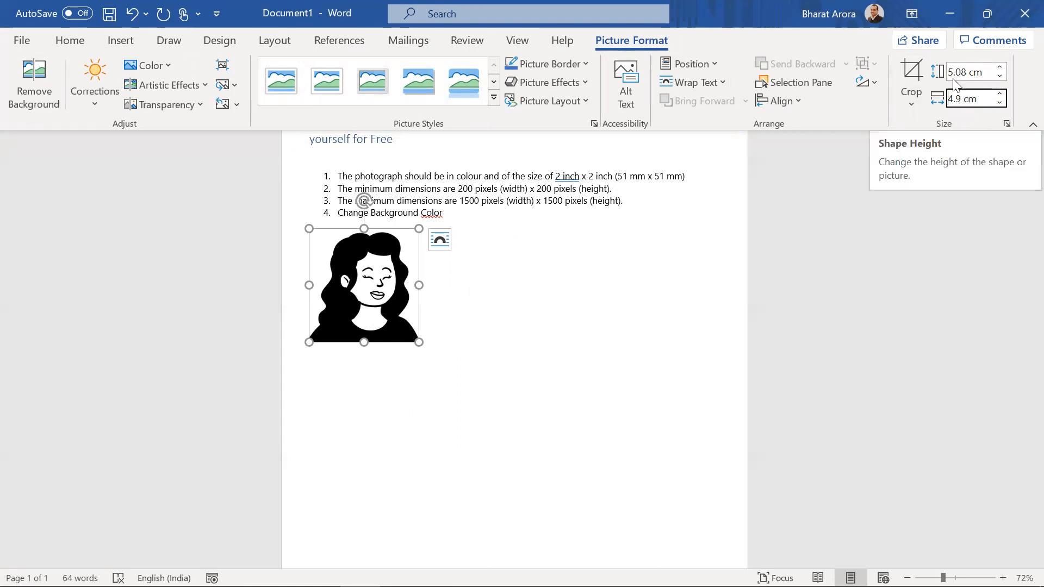
mouse_move(970, 134)
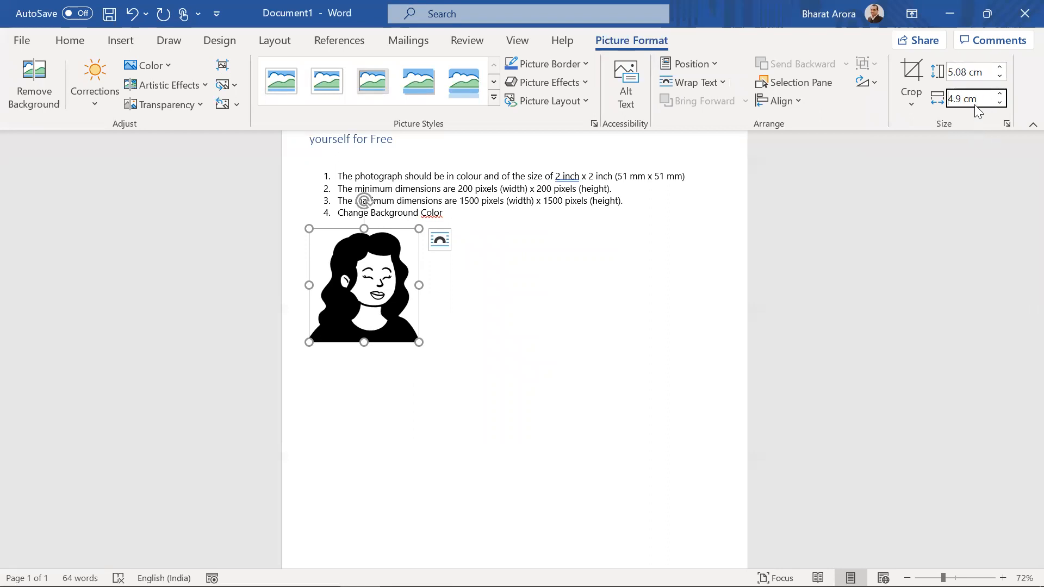
mouse_move(1001, 129)
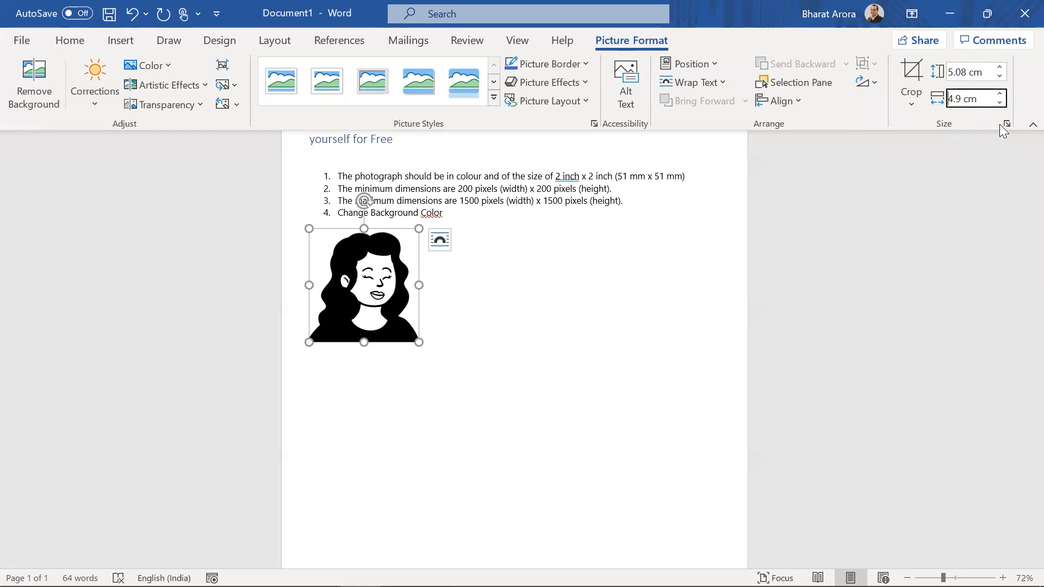
mouse_move(1004, 126)
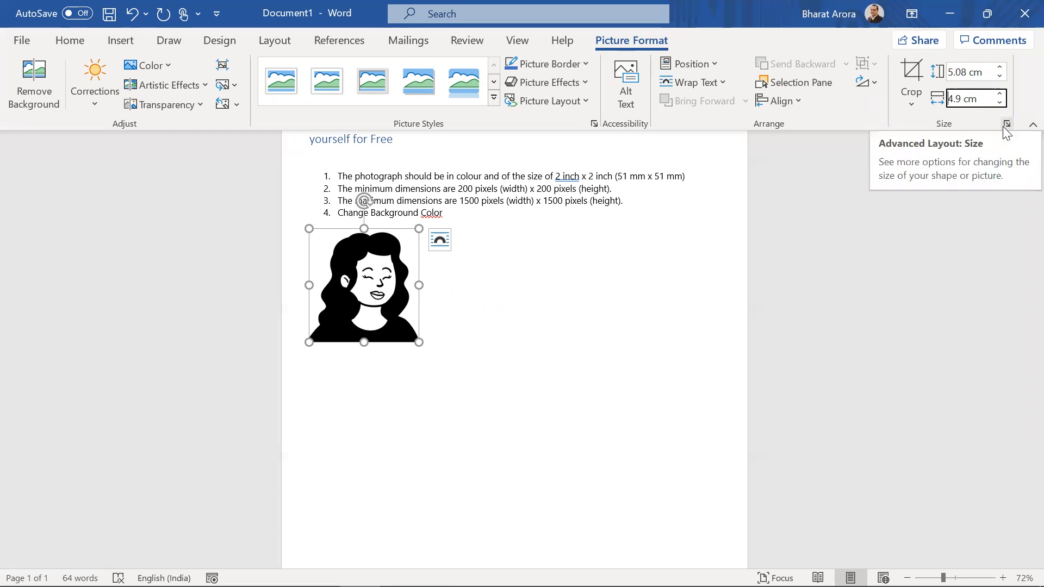
- Unlock the aspect ratio and make the picture a 5.08 cm by 5.08 cm square
click(1006, 124)
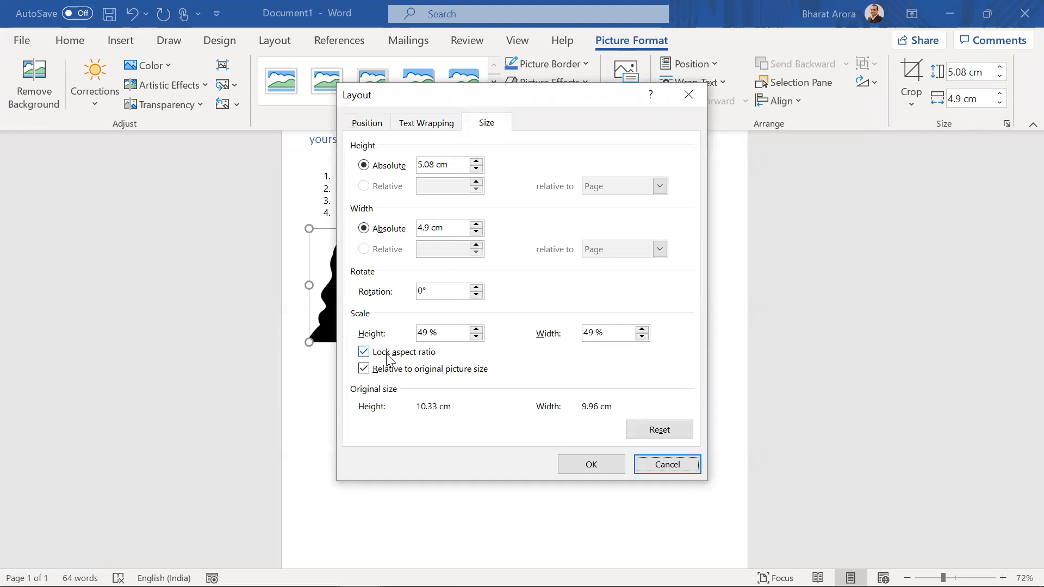
click(363, 351)
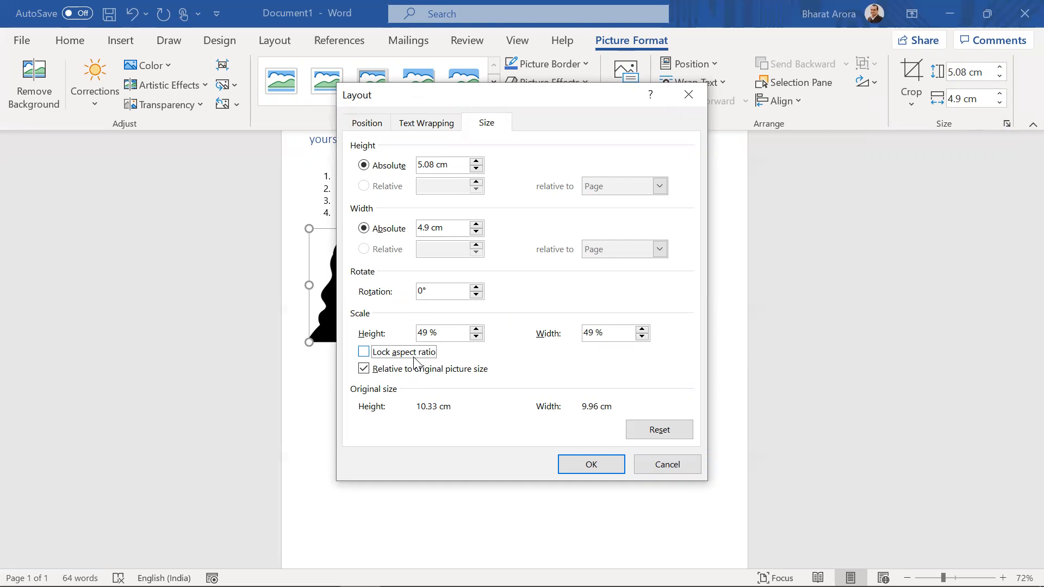
mouse_move(470, 251)
text(5.08)
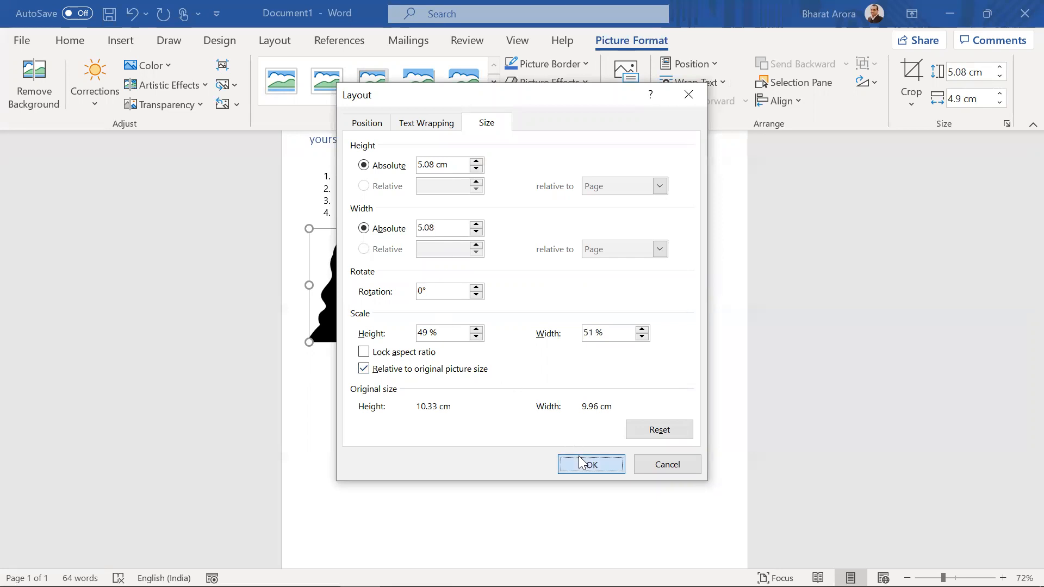
click(589, 464)
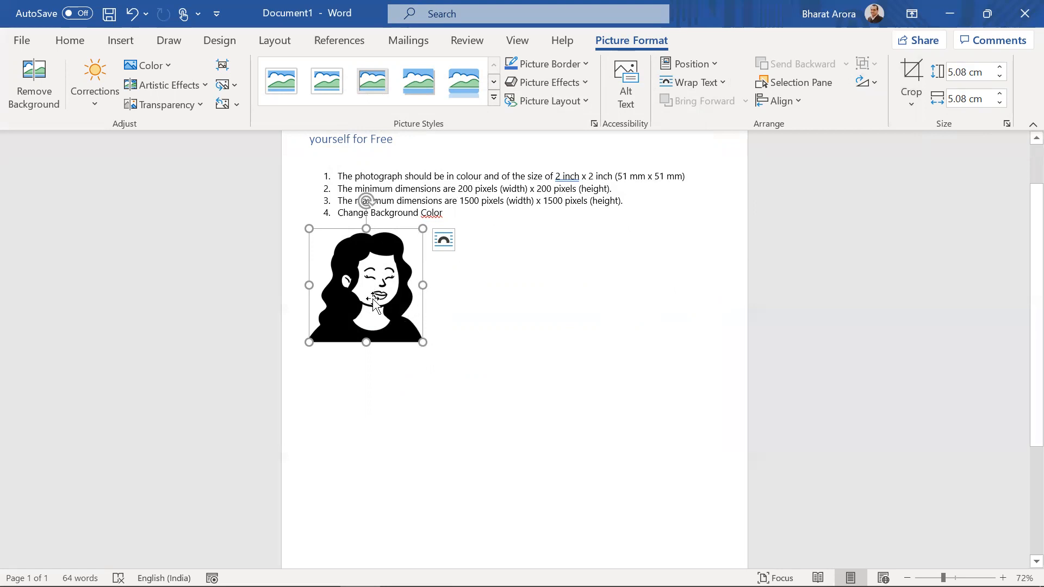
- Check the layout options, then paste a duplicate of the square picture beside the original
click(442, 240)
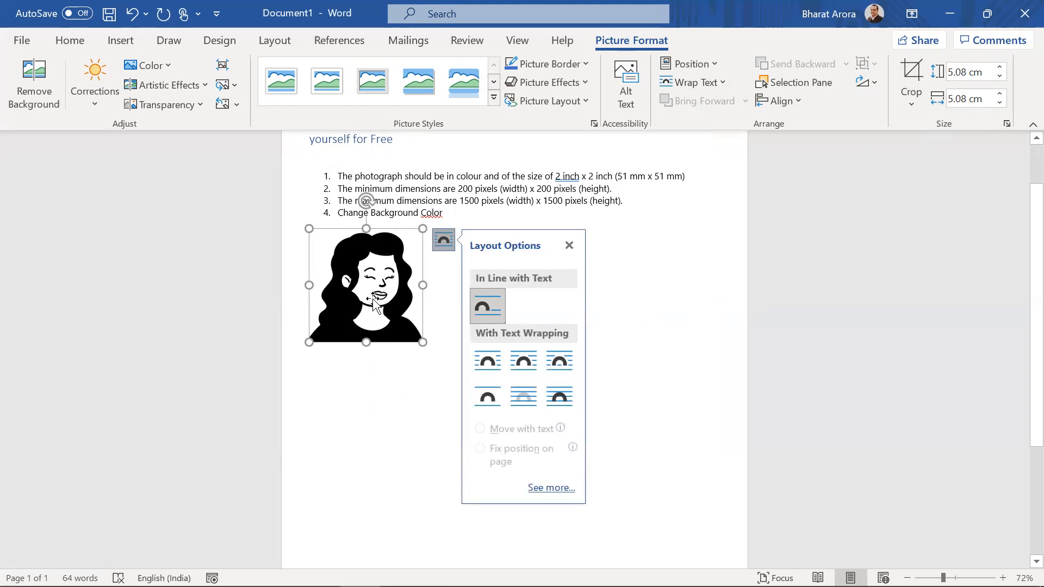
click(569, 246)
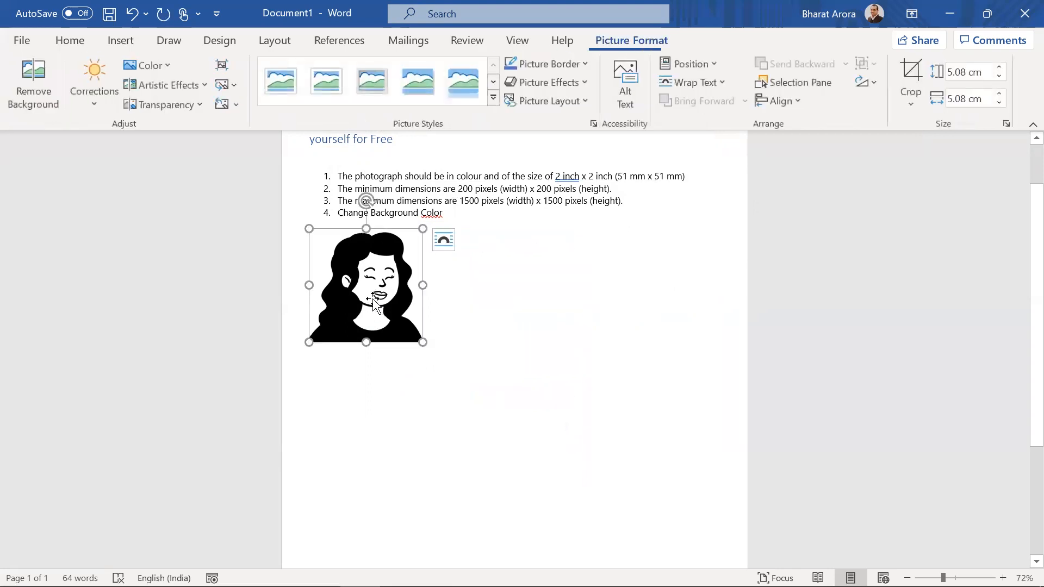
key(ctrl+v)
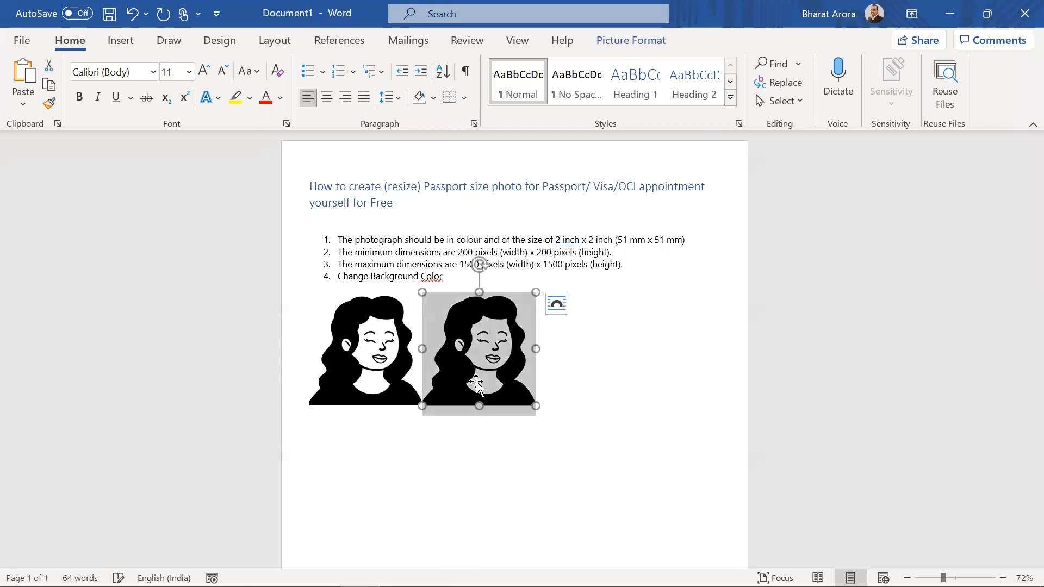
- Delete the duplicate picture, leaving the single square portrait
key(Delete)
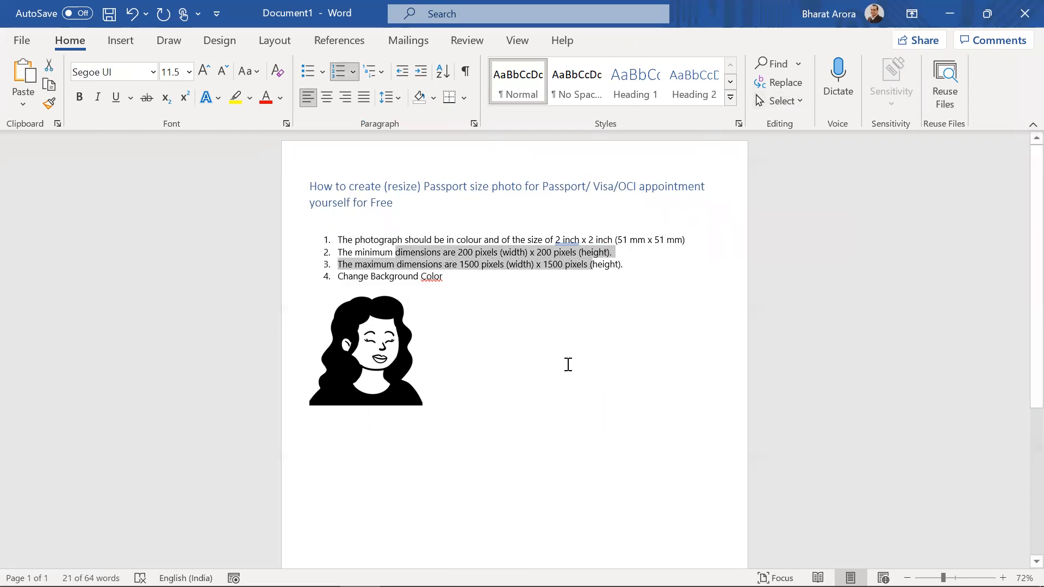
mouse_move(396, 361)
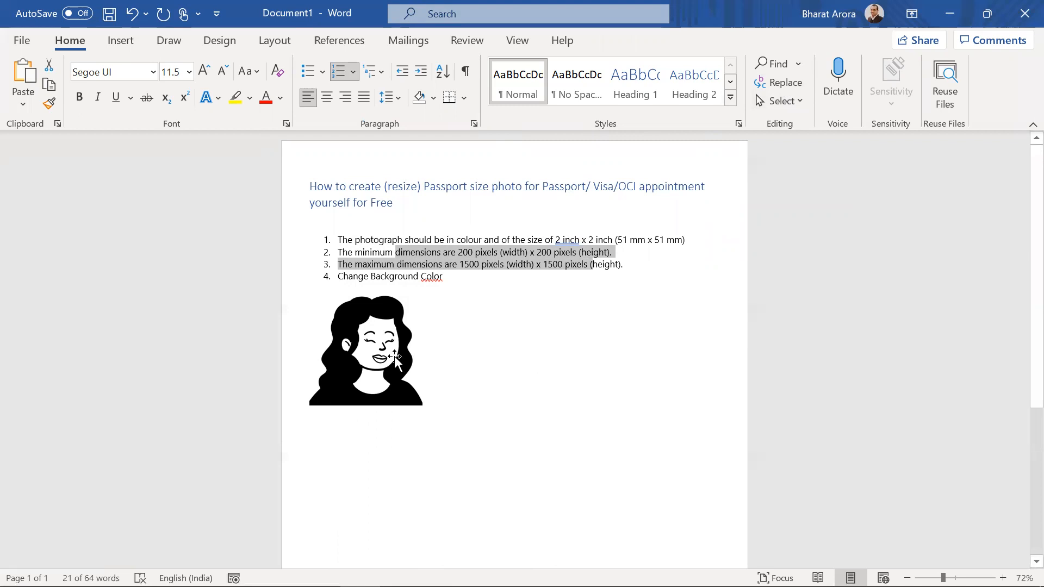
mouse_move(470, 282)
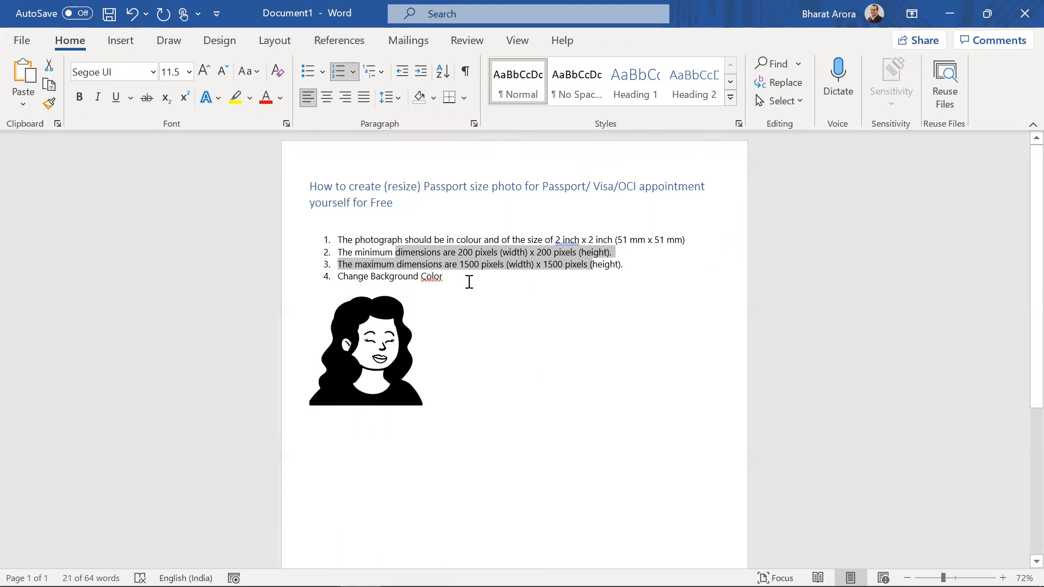
- Bring up the context options for the square portrait picture
right_click(365, 349)
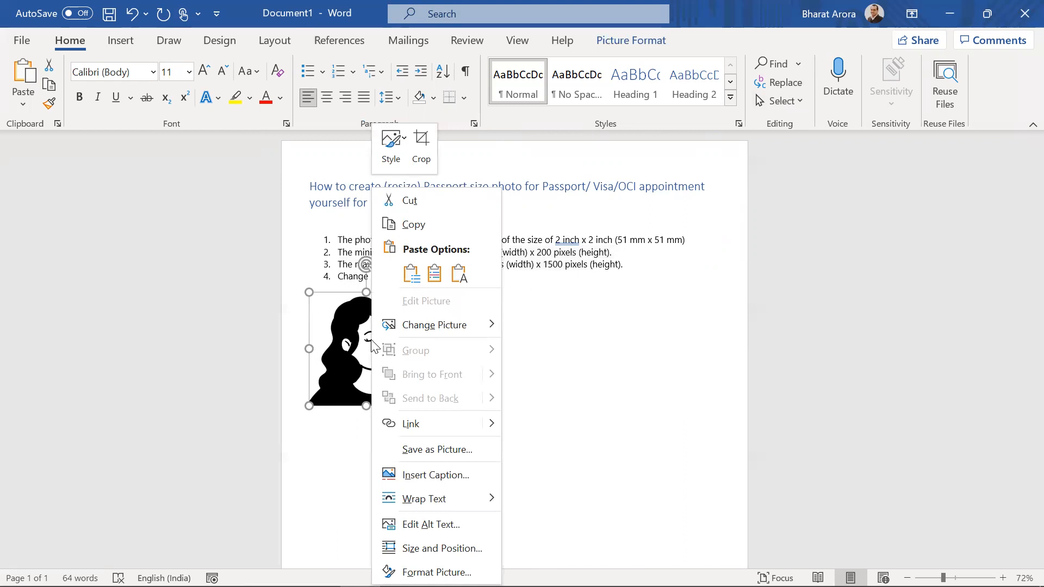
mouse_move(436, 450)
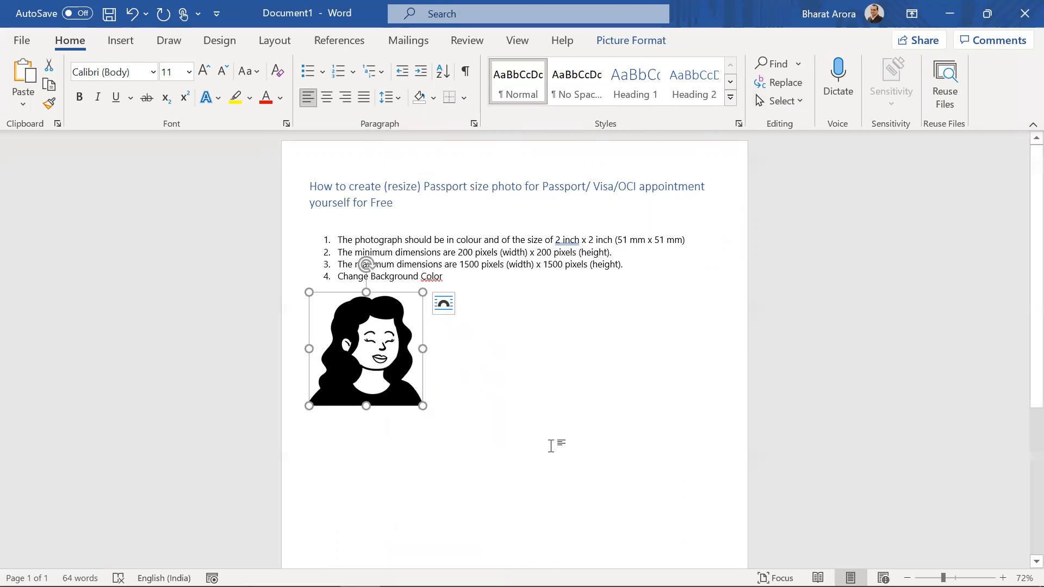
mouse_move(470, 328)
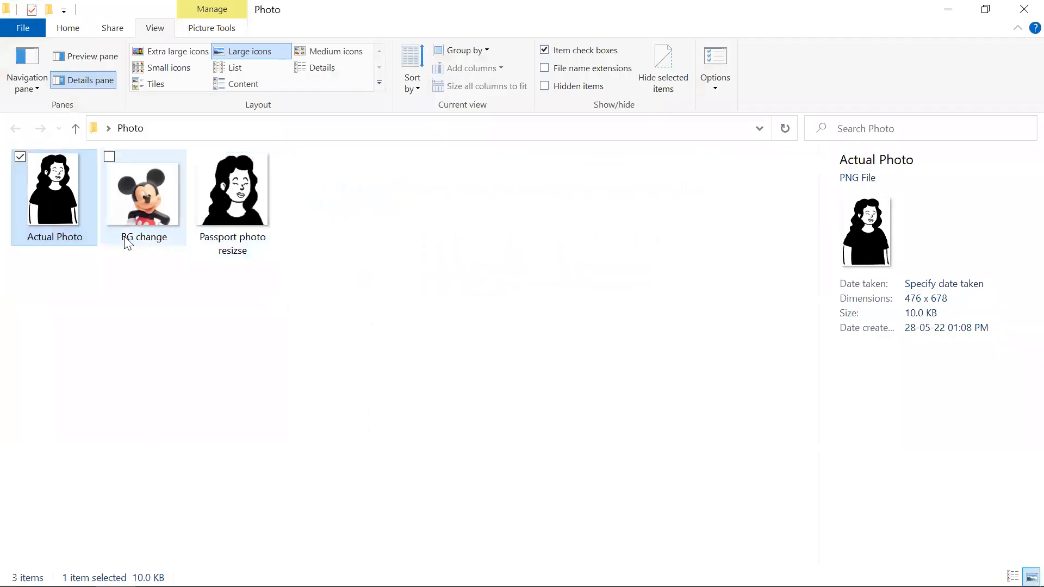
- Open the Passport photo resizse image from the Photo folder in Paint
click(233, 188)
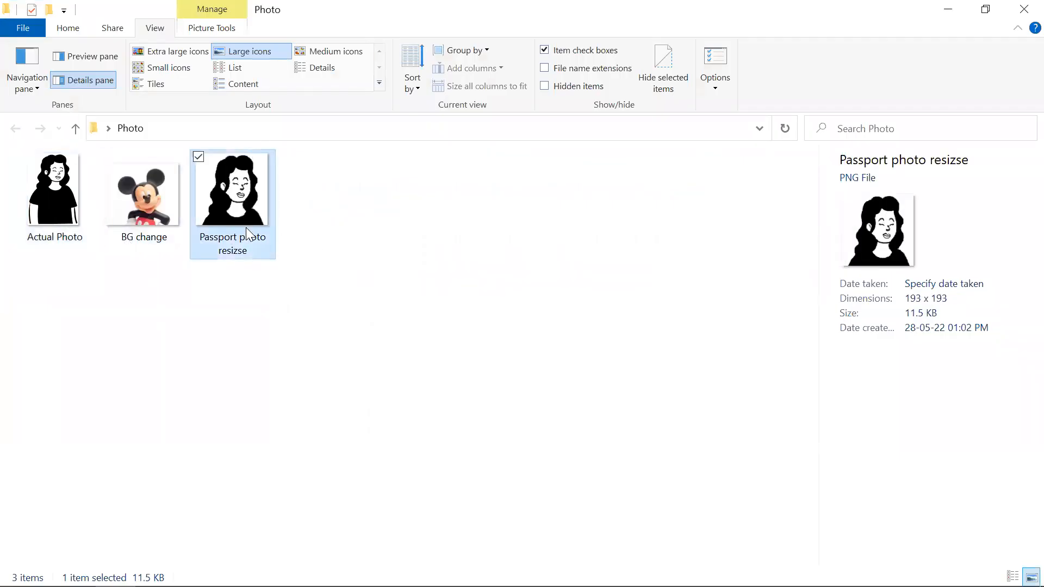
mouse_move(509, 315)
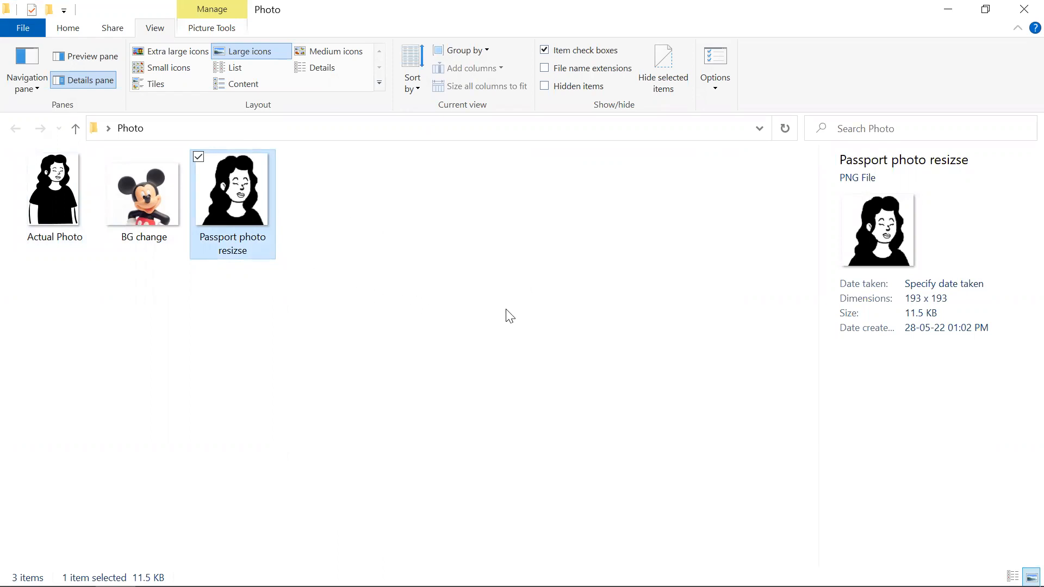
mouse_move(740, 284)
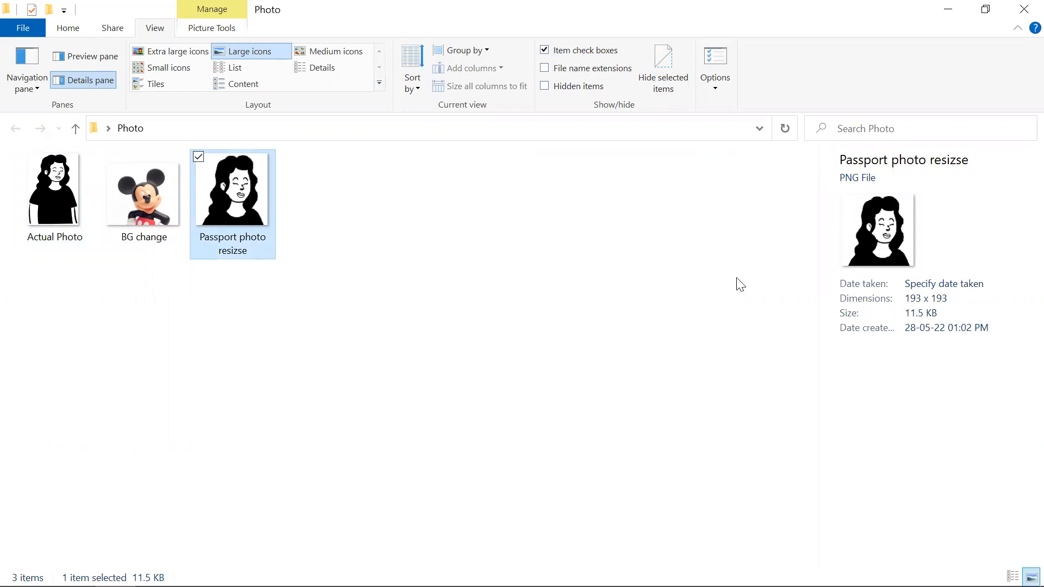
right_click(233, 188)
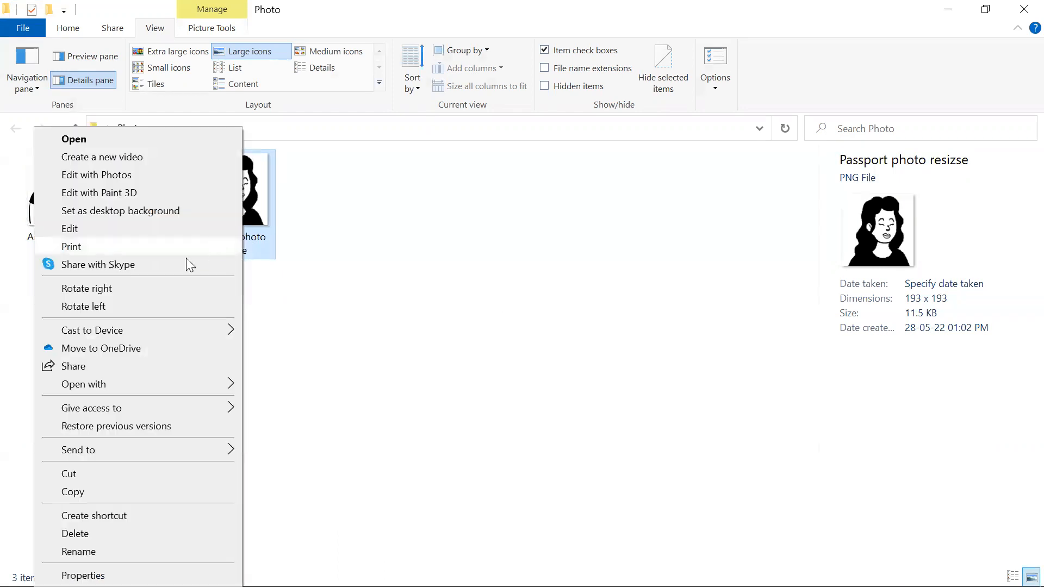
mouse_move(120, 379)
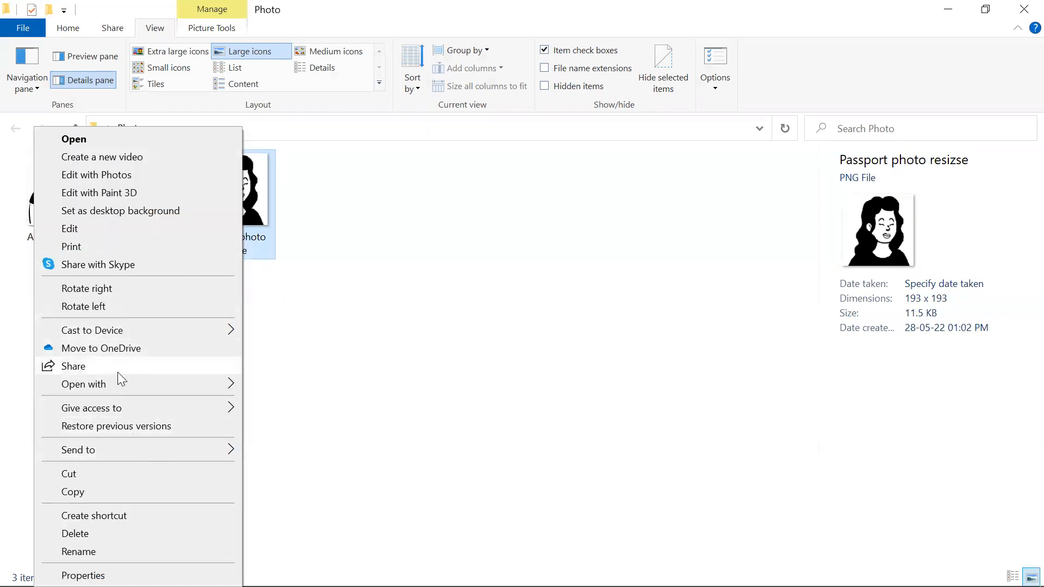
click(84, 384)
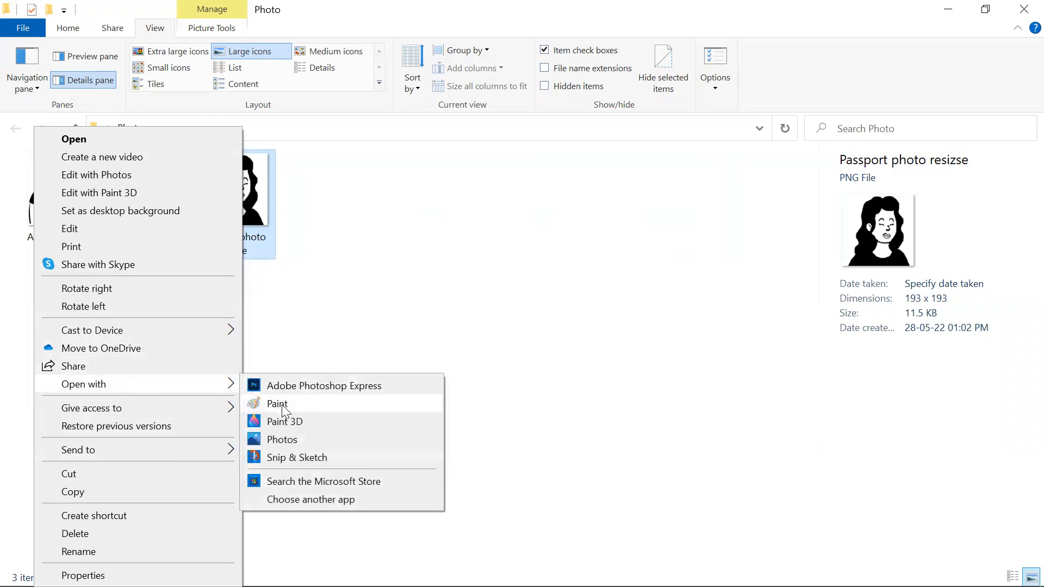
click(276, 403)
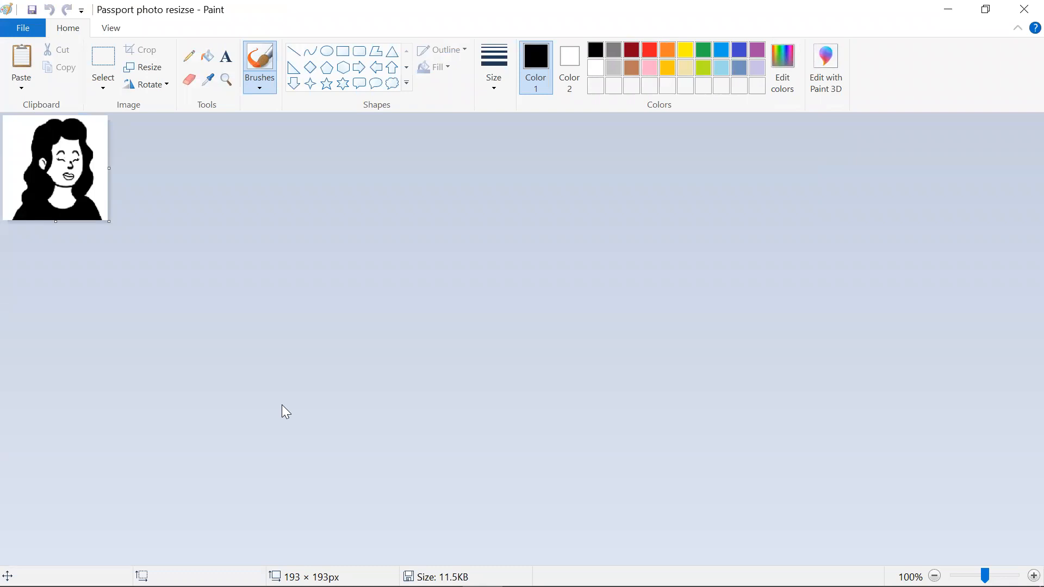
mouse_move(142, 194)
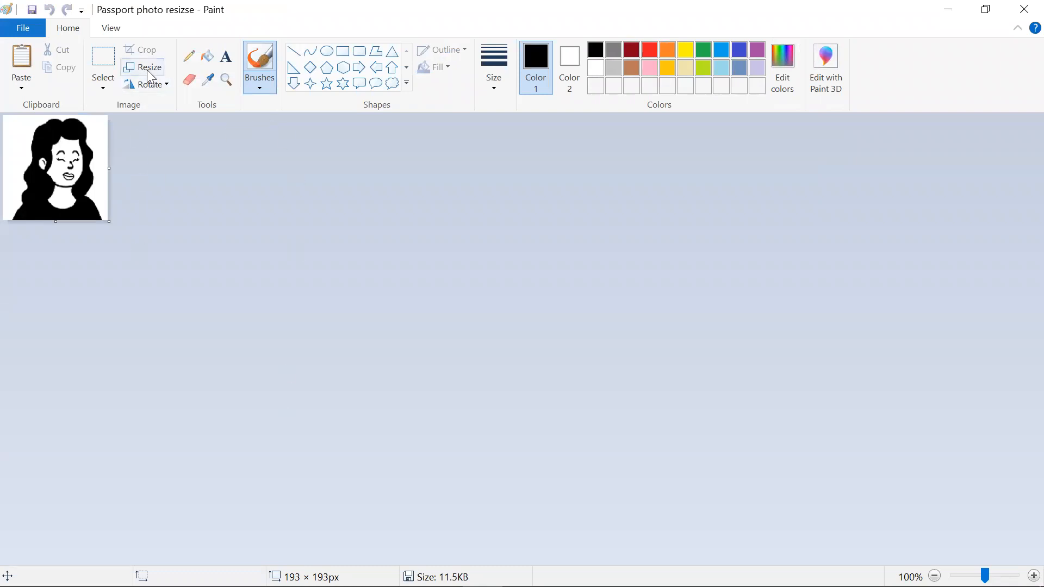
mouse_move(148, 68)
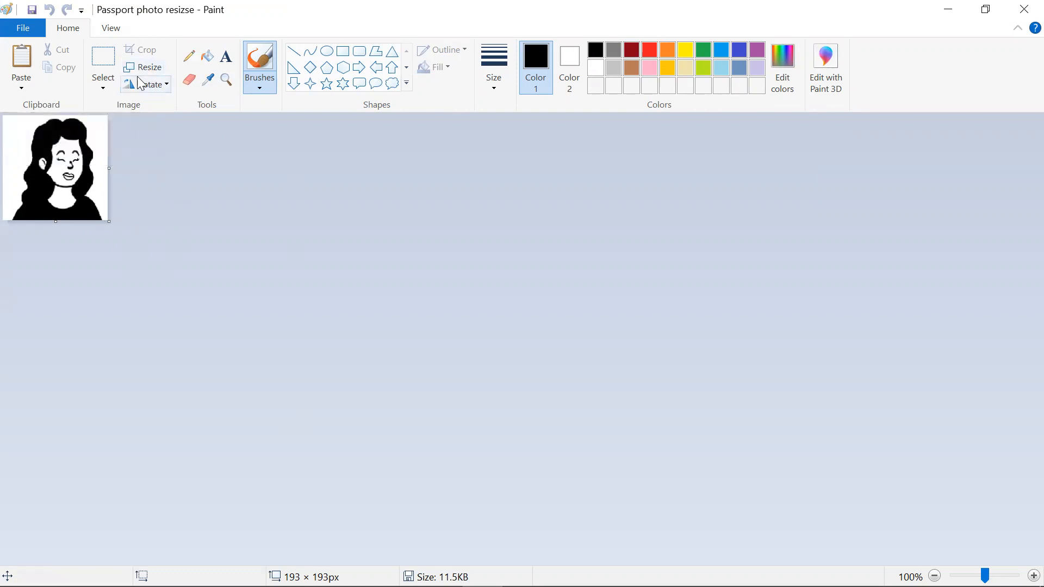
mouse_move(195, 240)
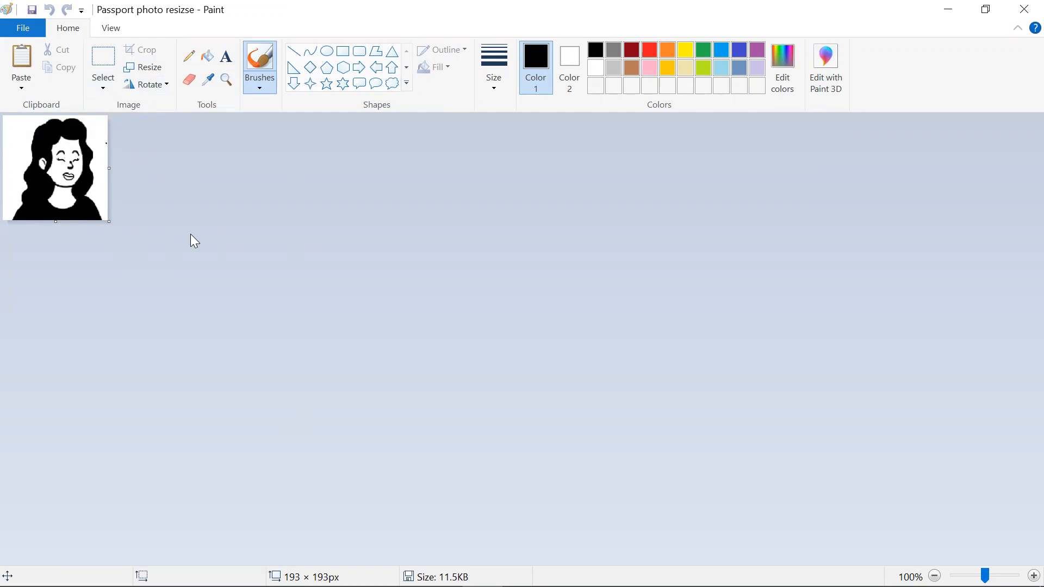
mouse_move(144, 67)
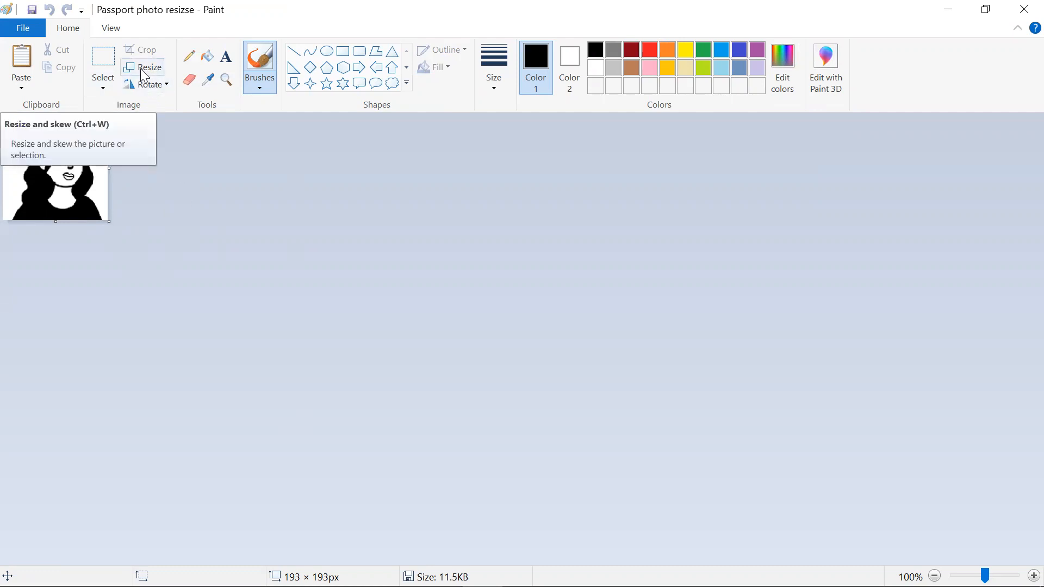
- Resize the passport photo to 200 × 200 pixels, keeping aspect ratio, and save it
click(149, 67)
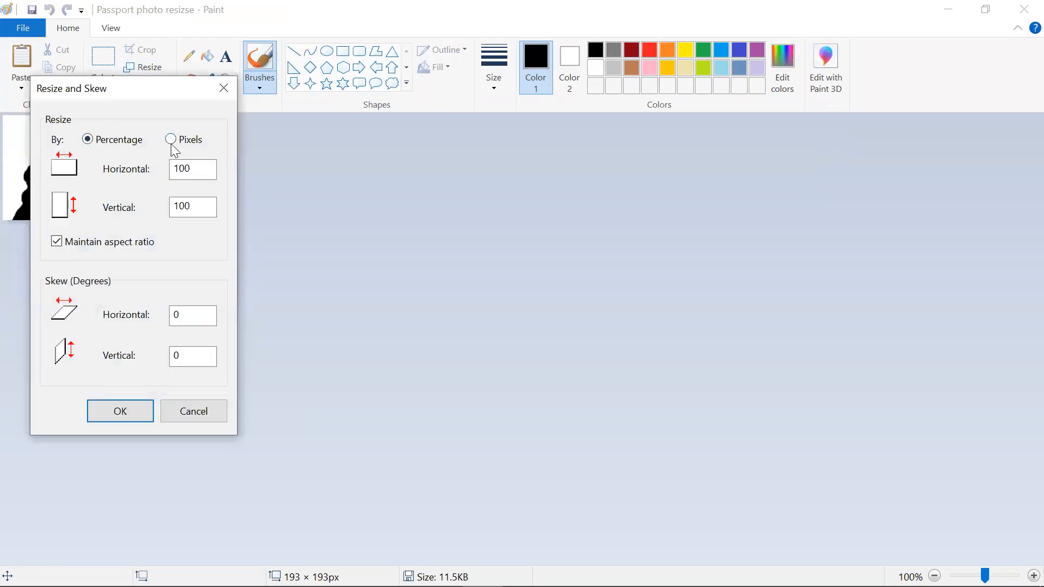
click(172, 139)
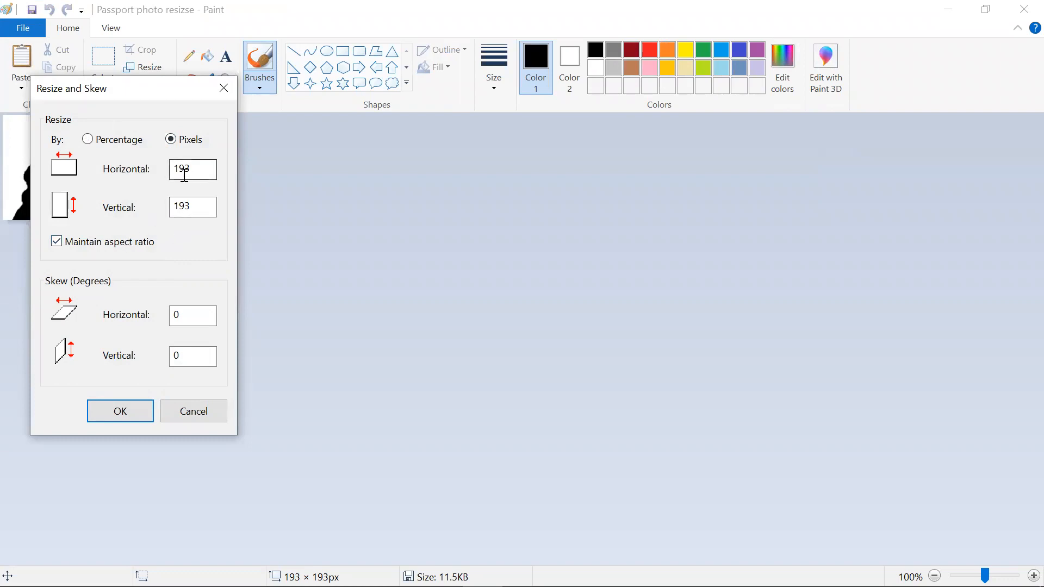
mouse_move(195, 175)
text(200)
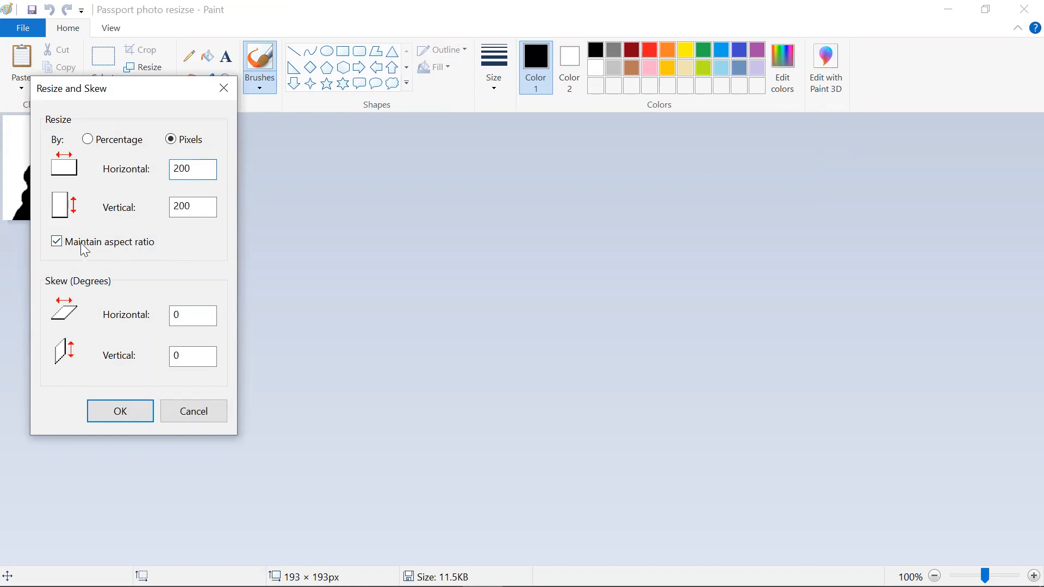
mouse_move(144, 248)
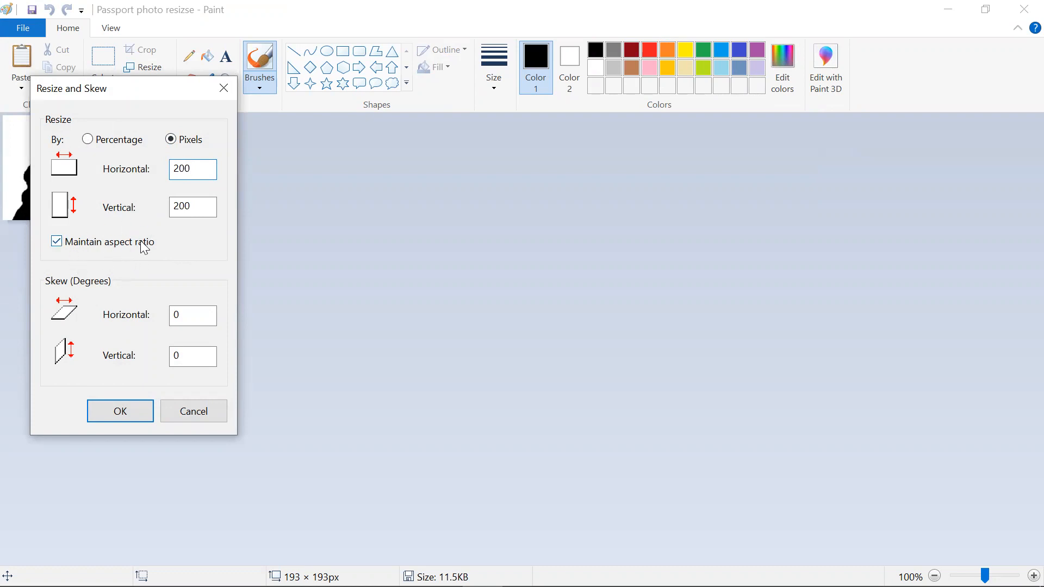
click(193, 170)
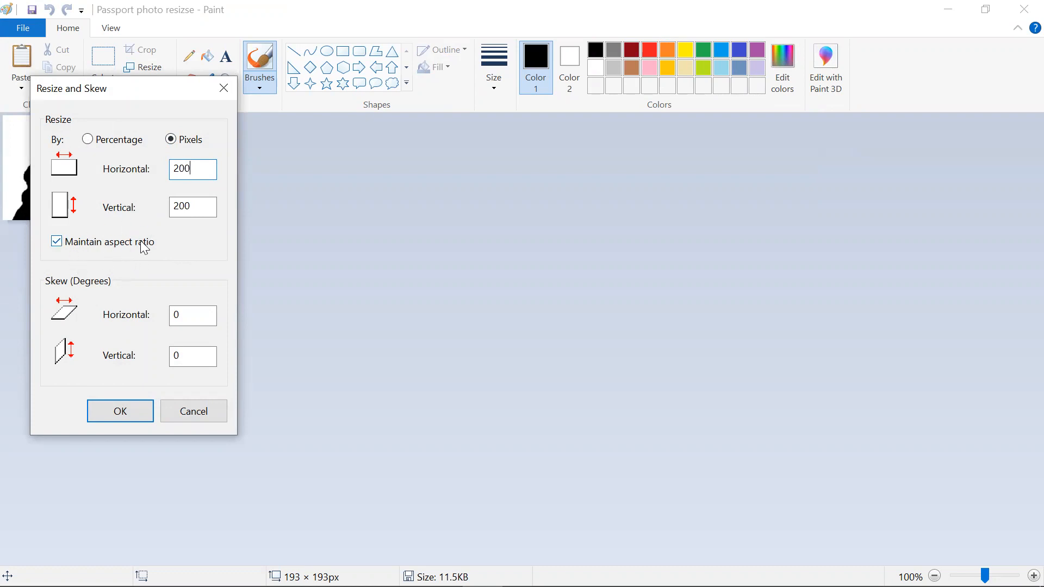
triple_click(191, 207)
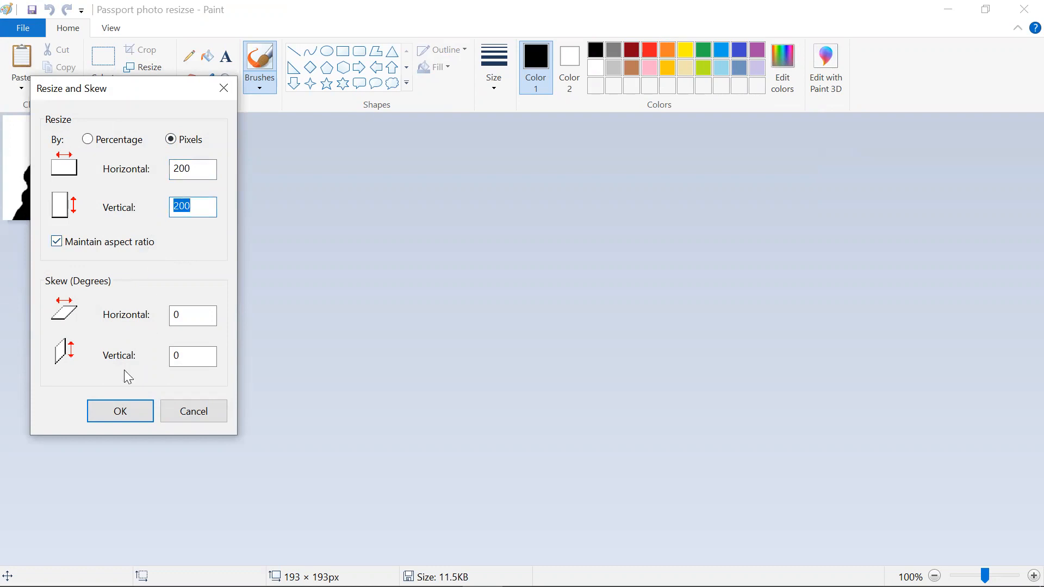
click(120, 411)
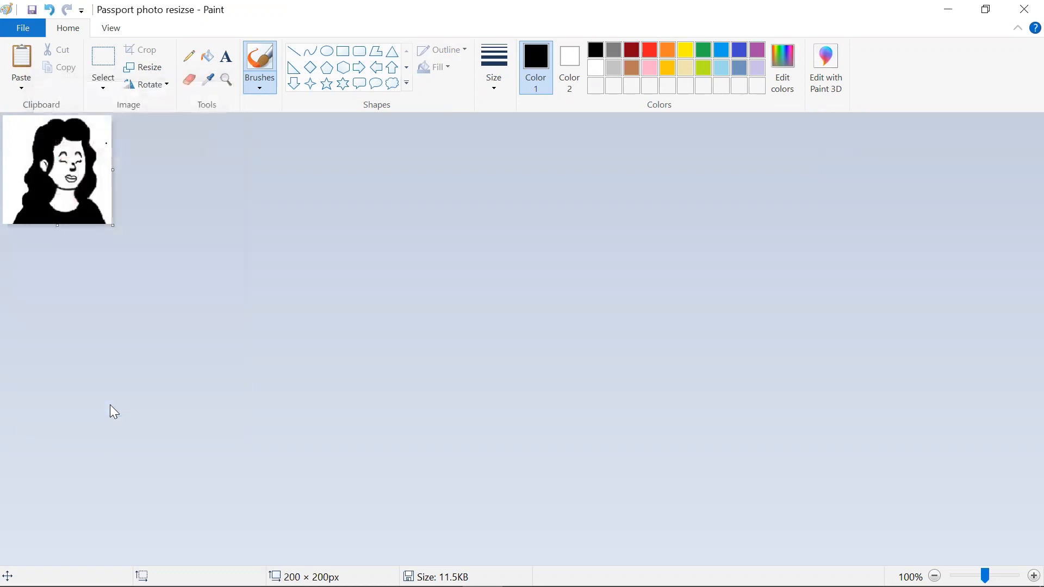
click(22, 28)
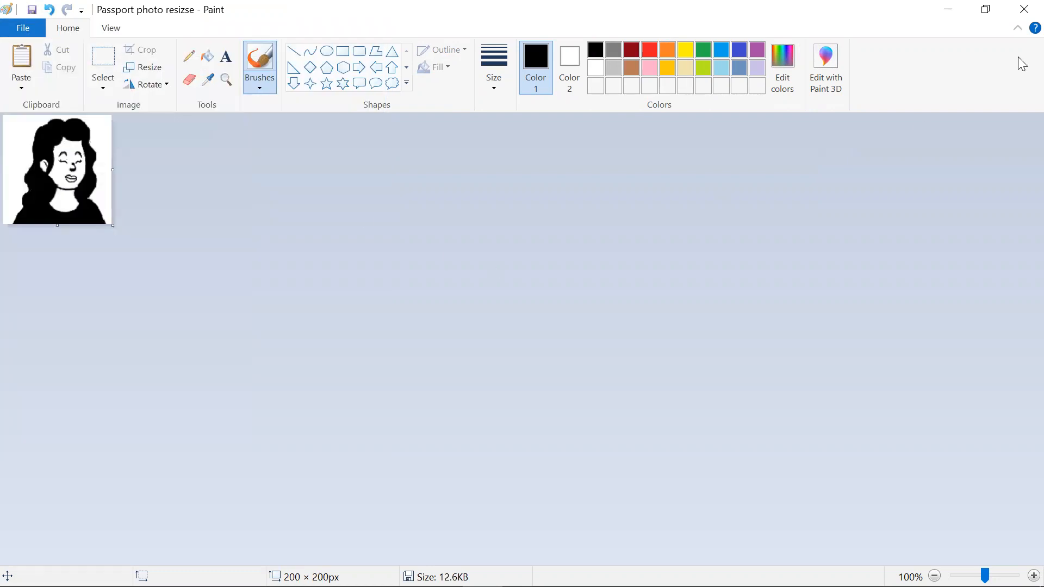
mouse_move(1025, 10)
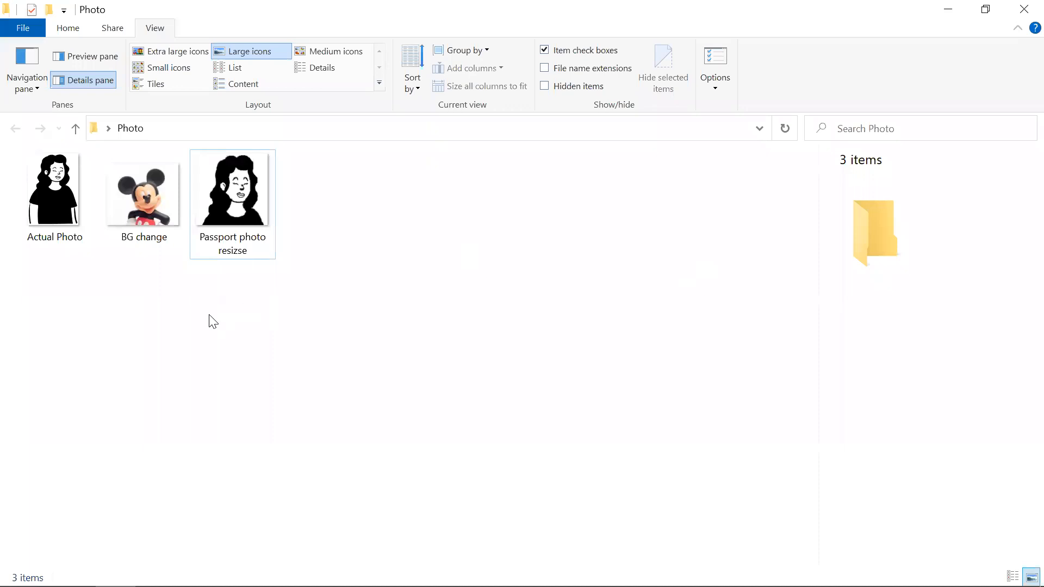
- Return to the Word requirements list showing the 200-pixel minimum and 1500-pixel maximum
click(232, 188)
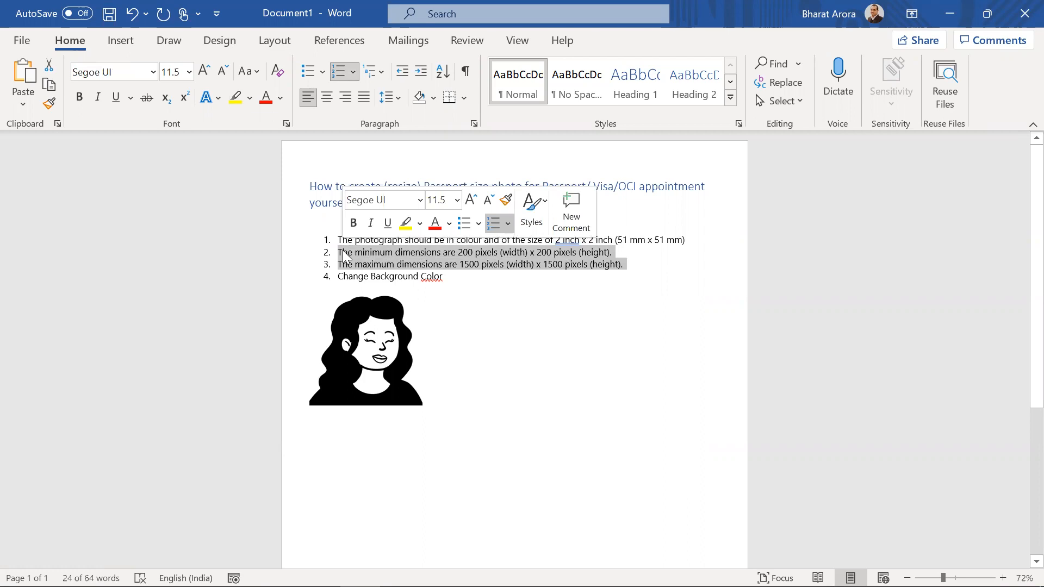
mouse_move(414, 287)
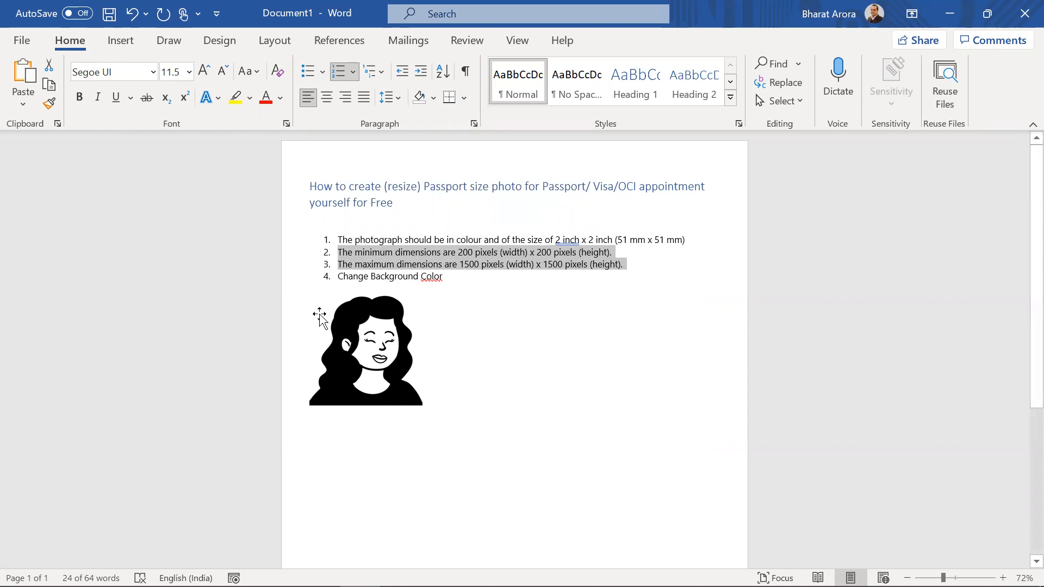
click(366, 352)
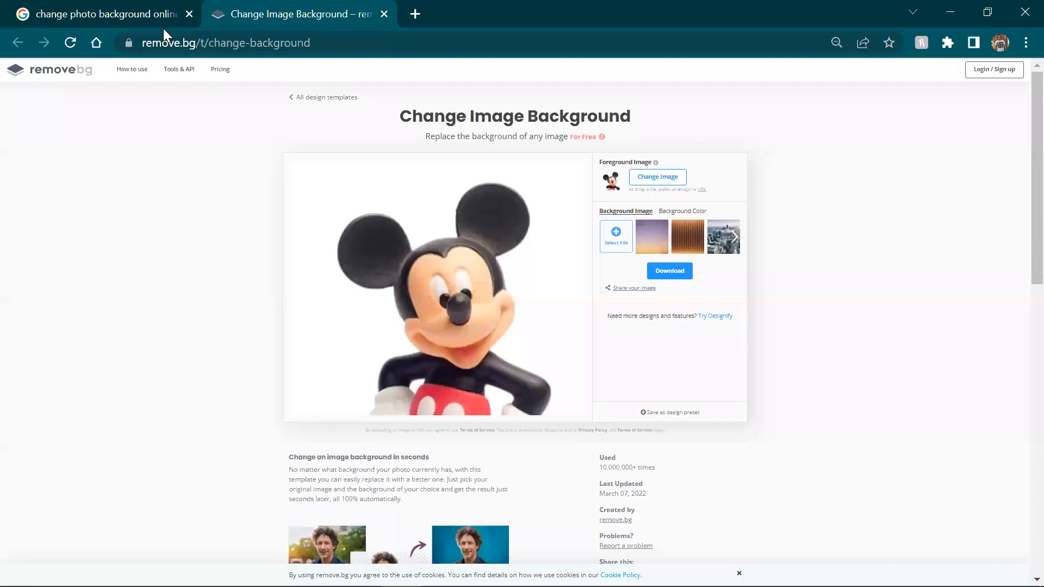
- Show the 'change photo background online' Google results, then return to the remove.bg page
click(100, 14)
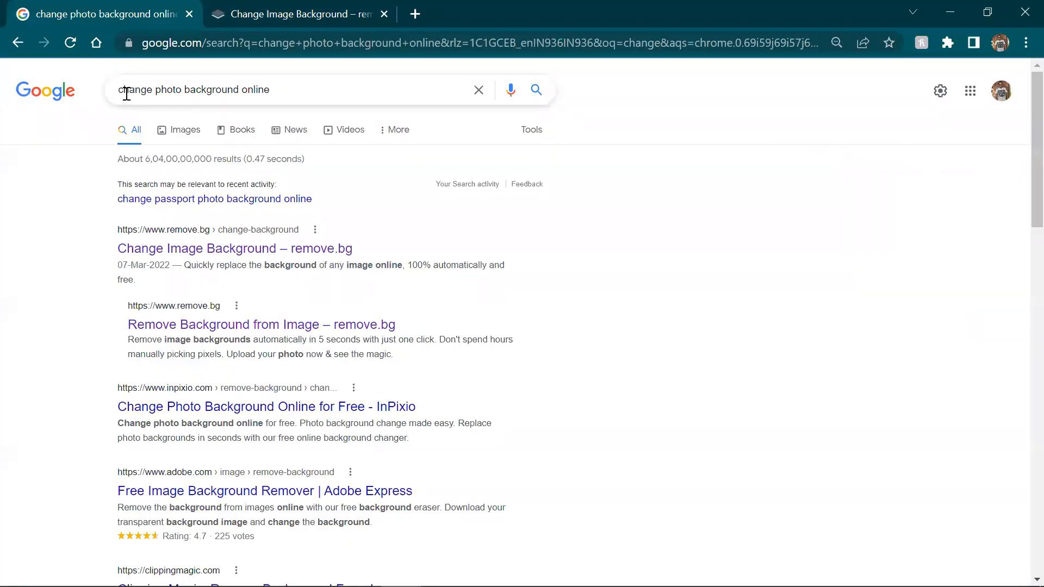
double_click(194, 89)
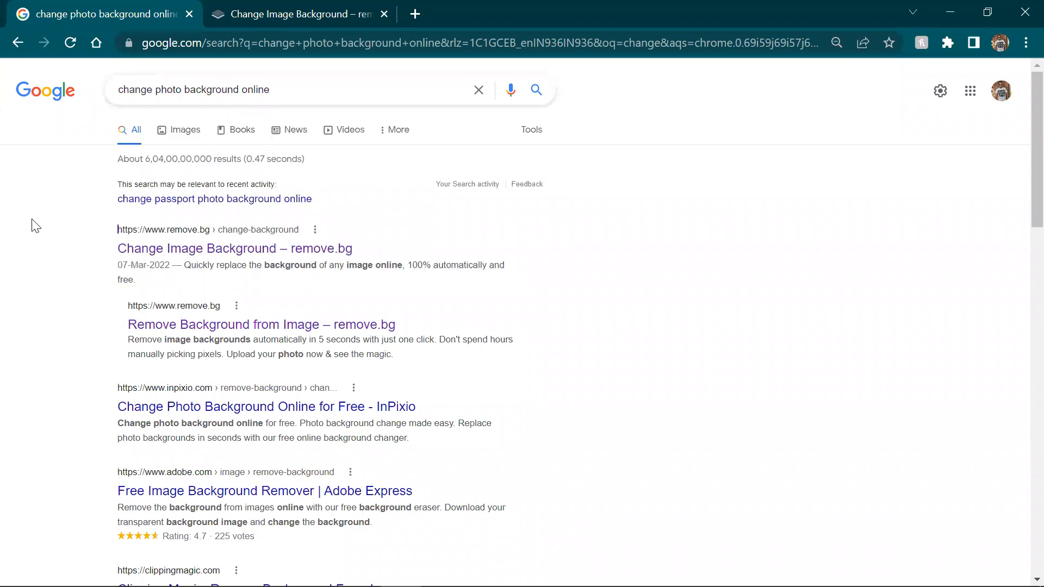
mouse_move(160, 236)
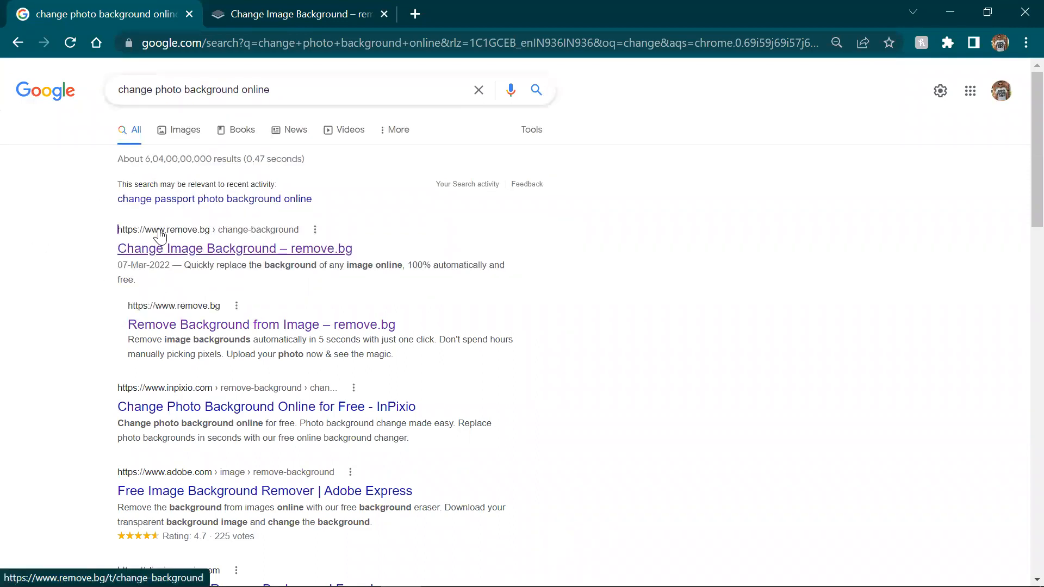
mouse_move(287, 70)
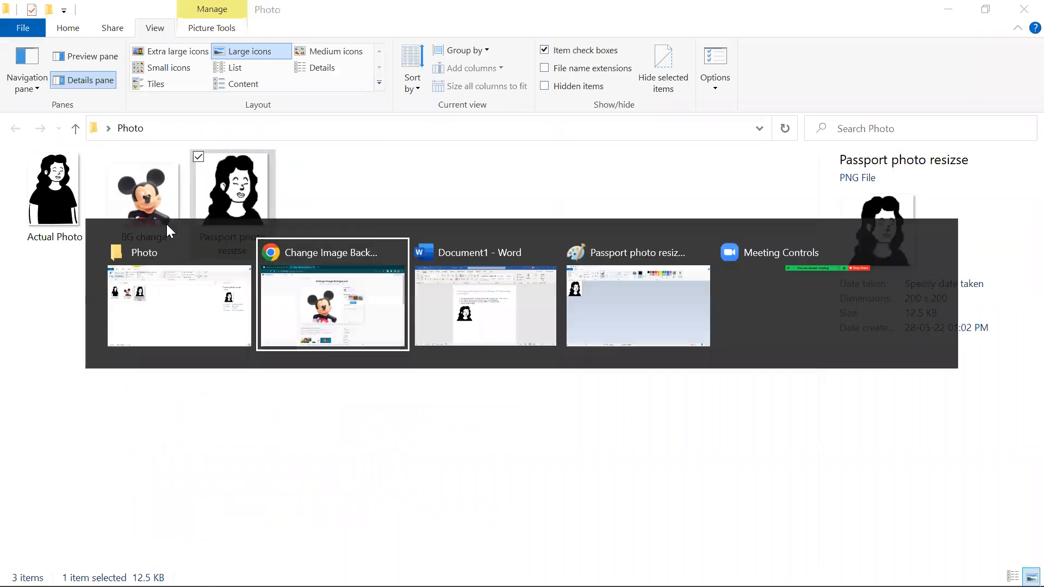
click(331, 294)
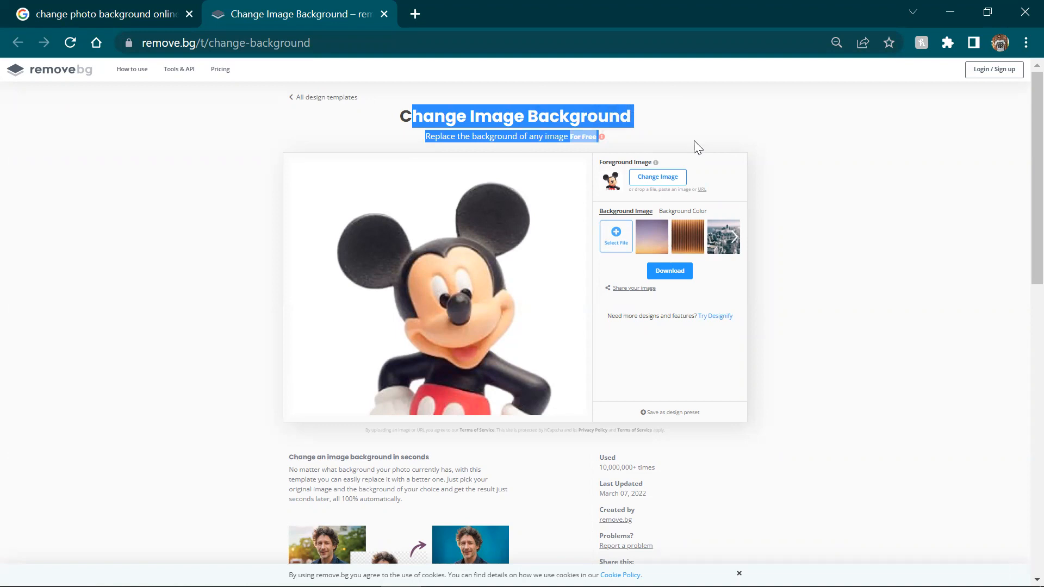
- Try orange-red and pink background colours, then settle on a slate blue-grey background for the Mickey image
click(626, 205)
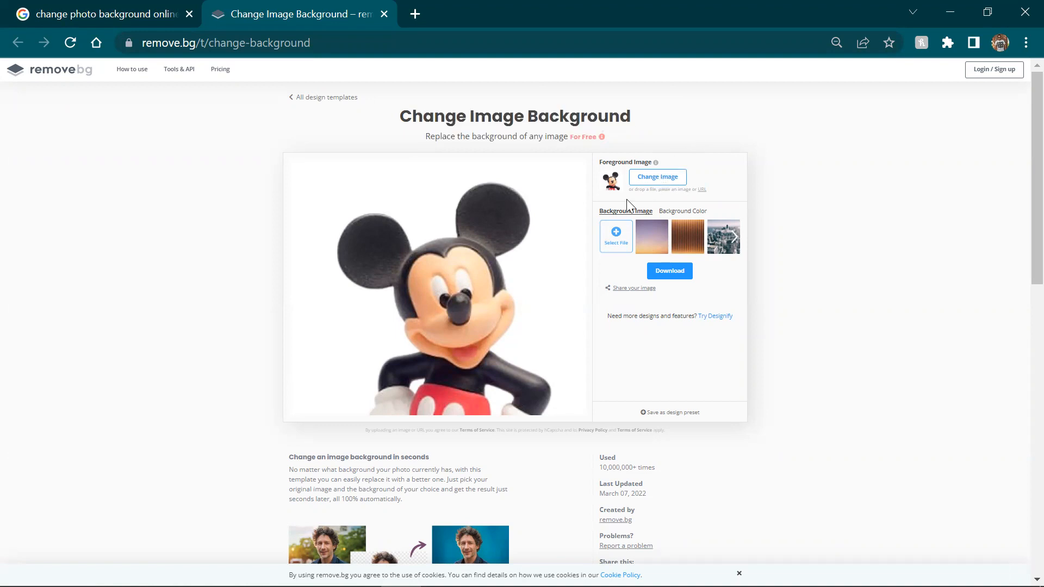
mouse_move(667, 262)
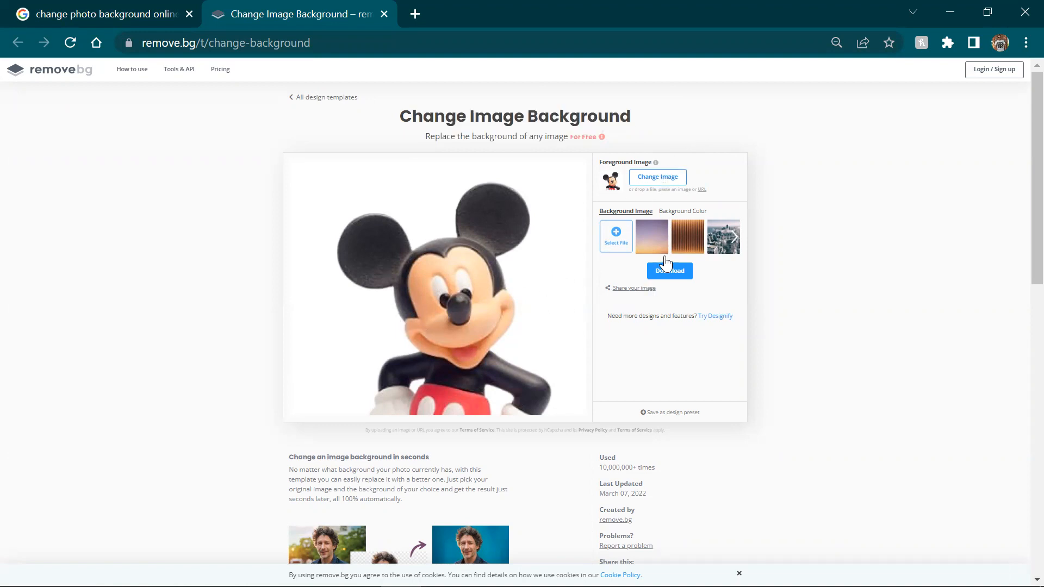
click(681, 211)
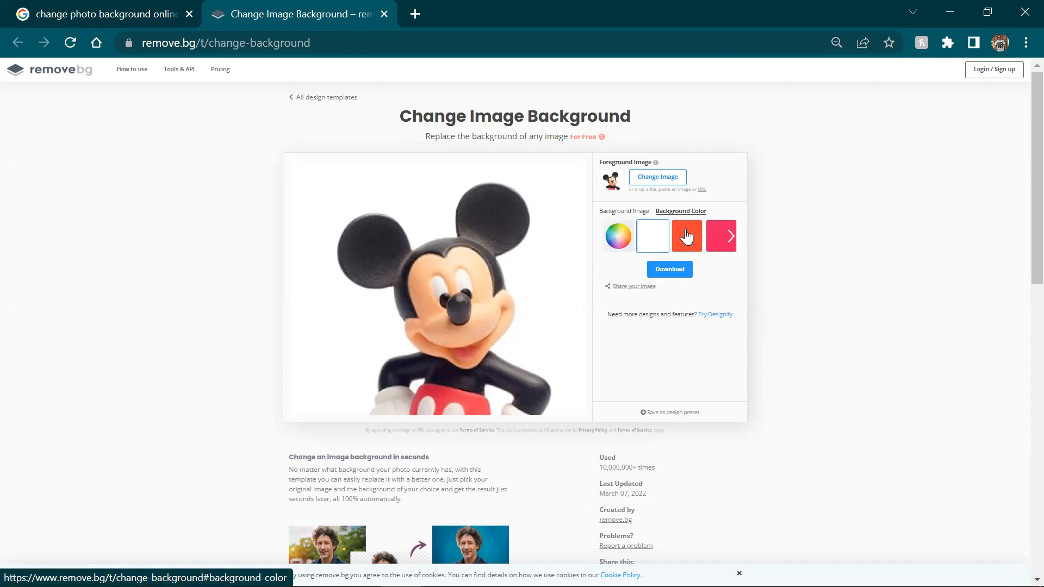
click(686, 236)
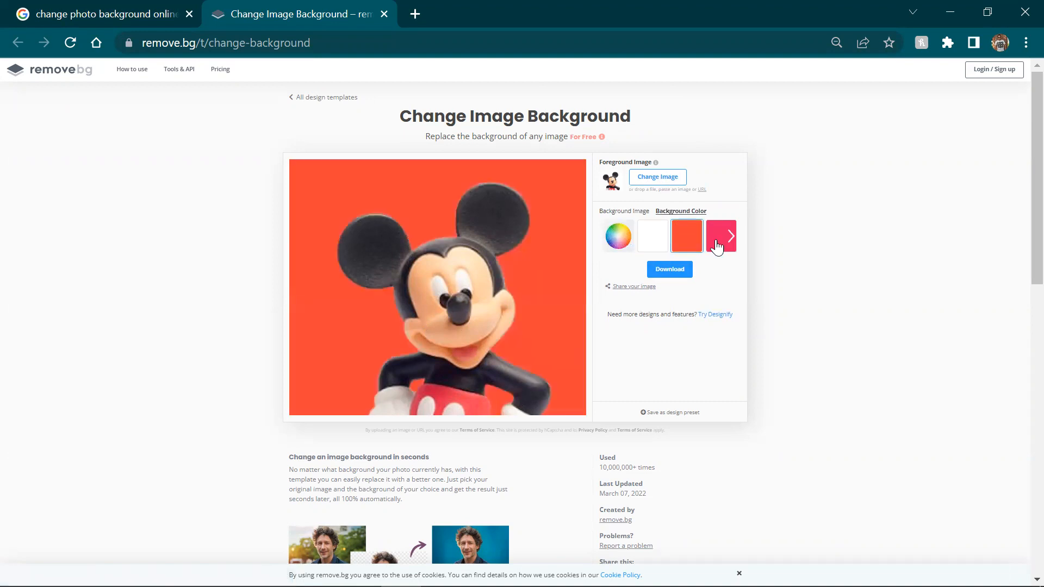
click(721, 236)
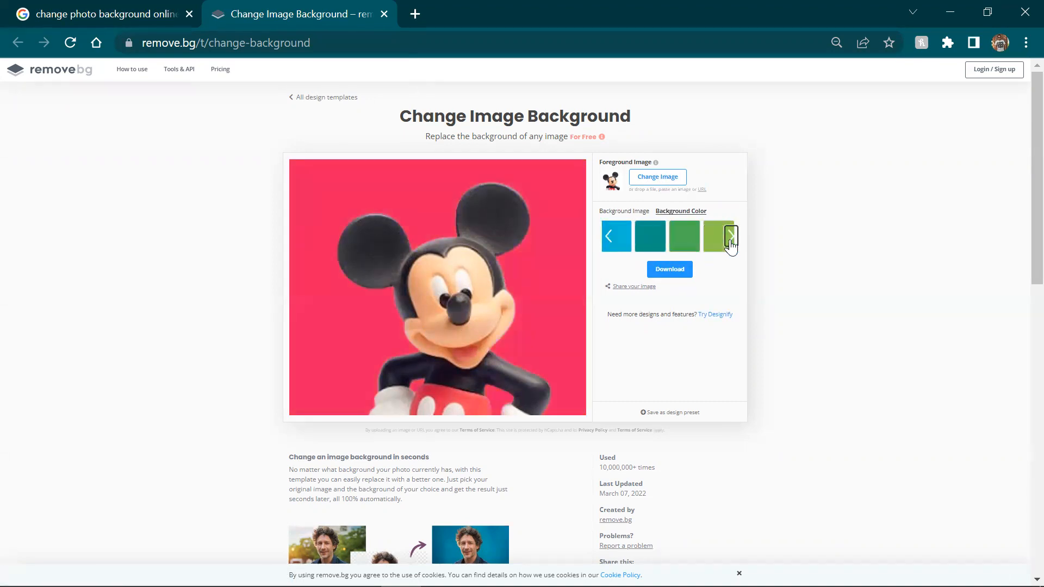
click(730, 236)
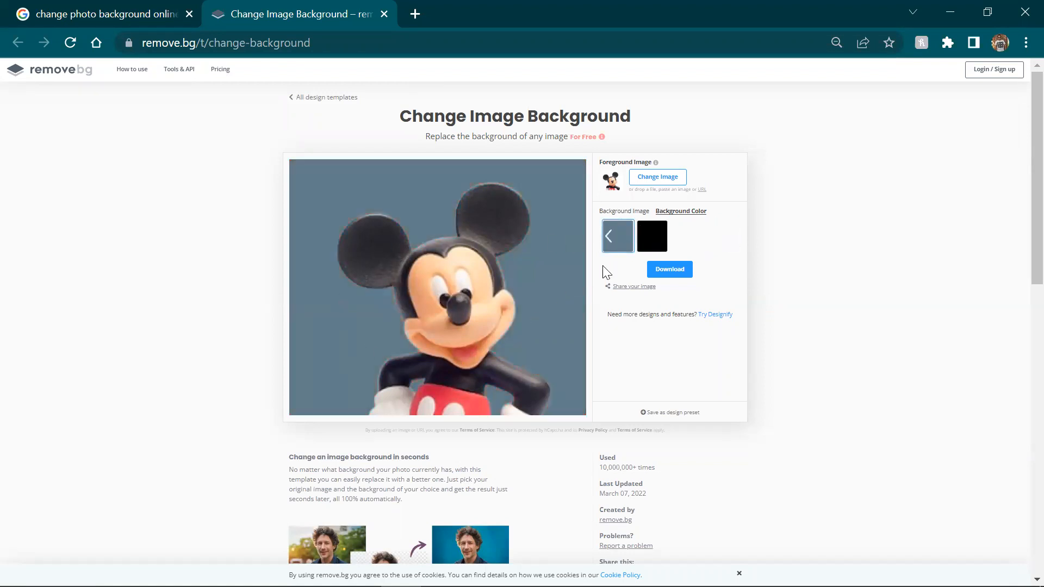
mouse_move(565, 258)
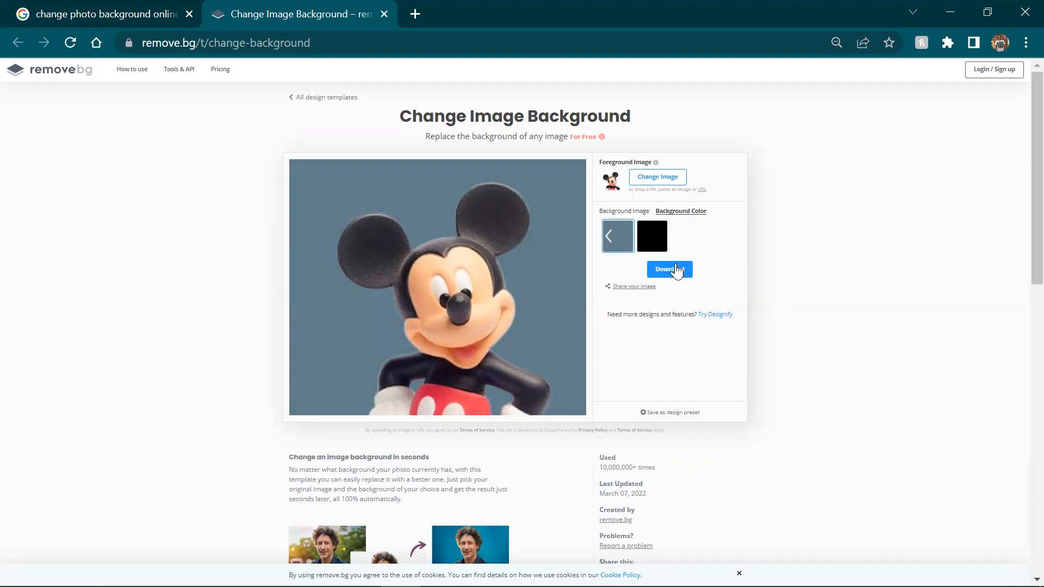
mouse_move(532, 297)
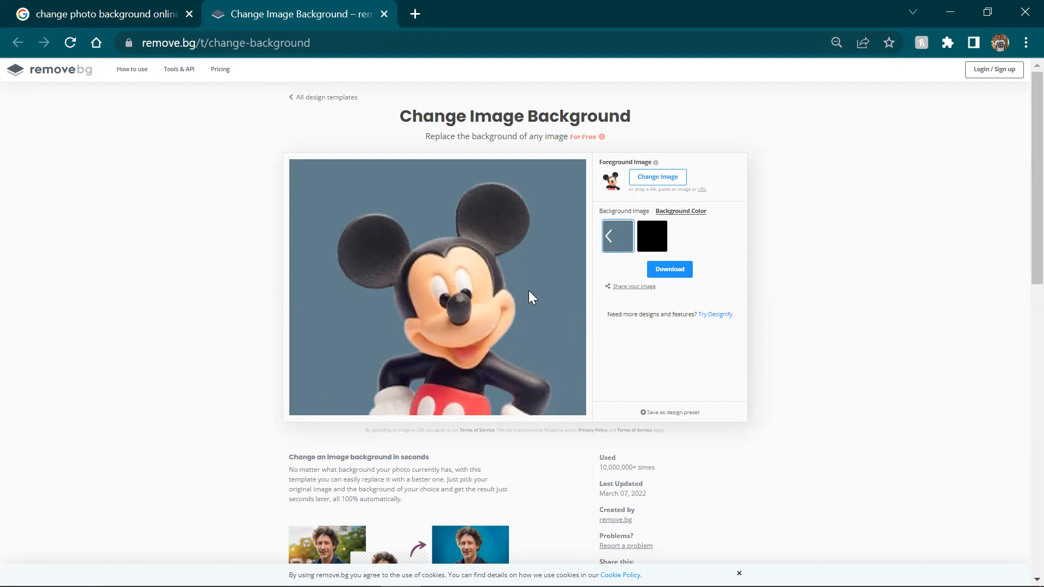
mouse_move(528, 295)
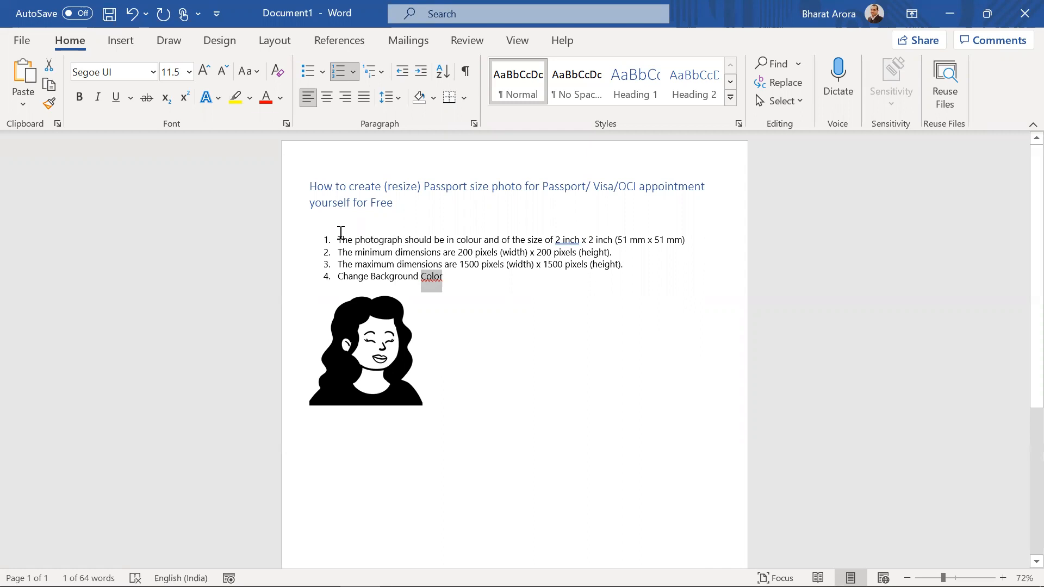
mouse_move(426, 87)
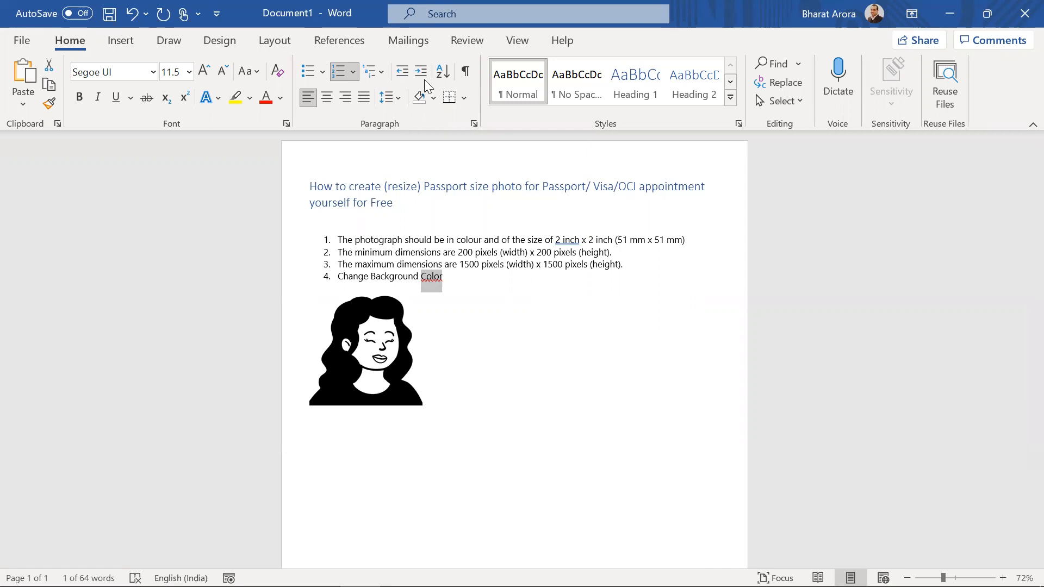